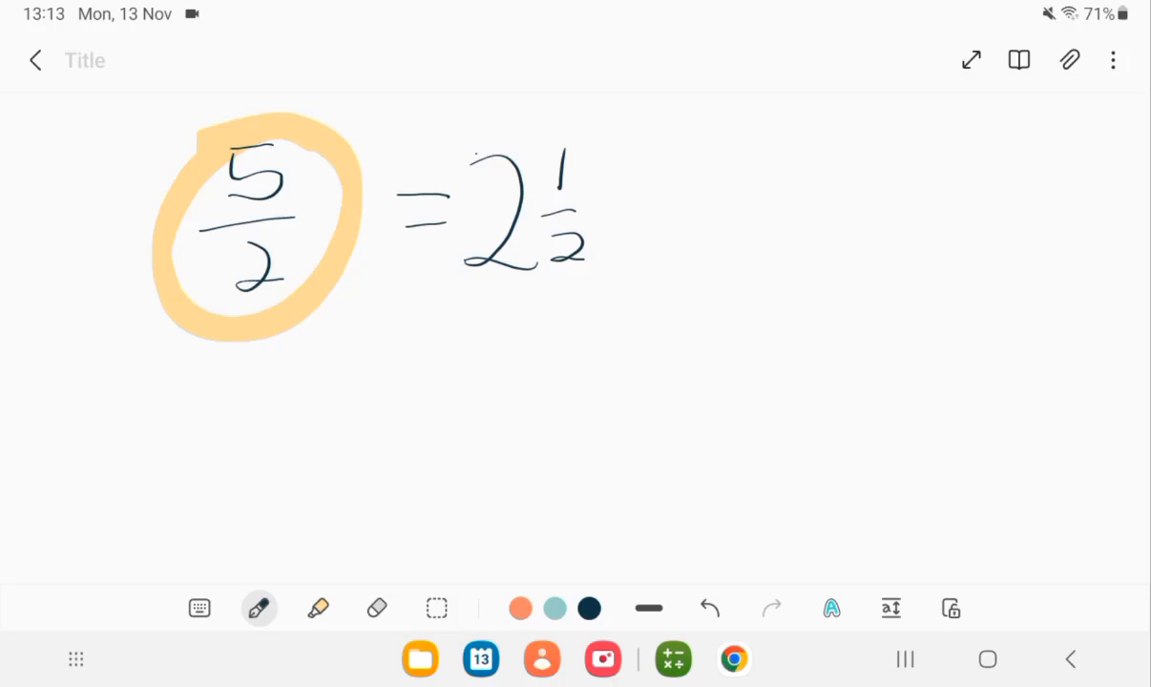
# Step: Write a circled 1/2 beside the 5/2 = 2½ example and move to a blank page
pyautogui.moveTo(893, 130); pyautogui.dragTo(882, 168)
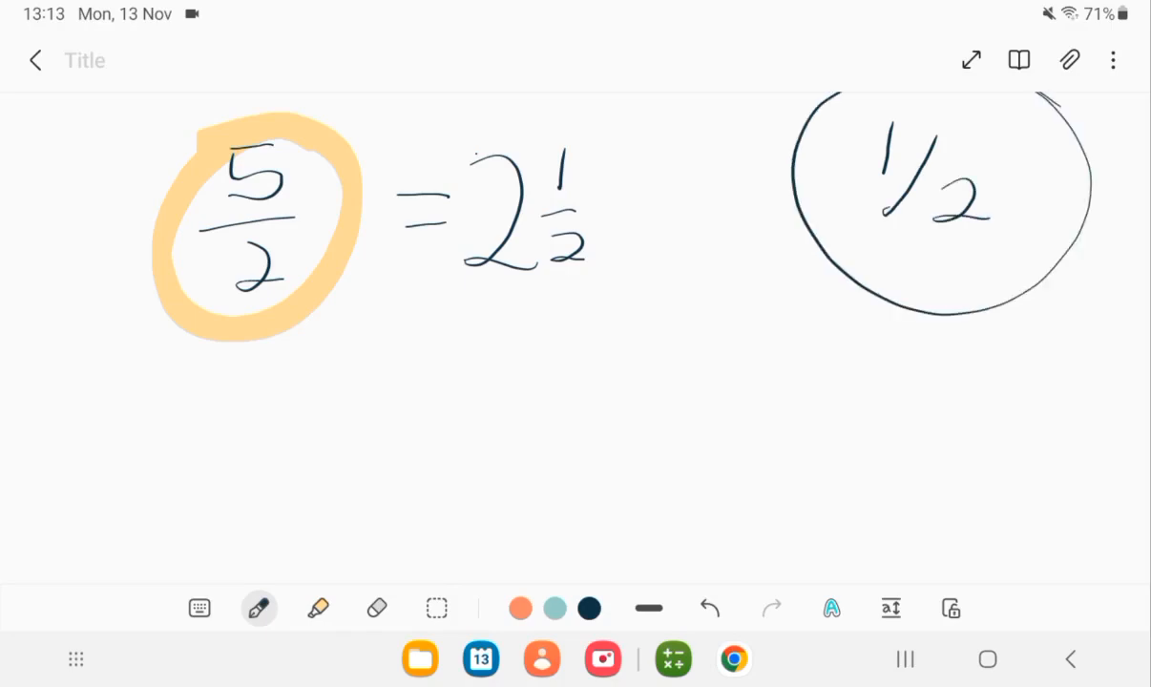
pyautogui.click(317, 607)
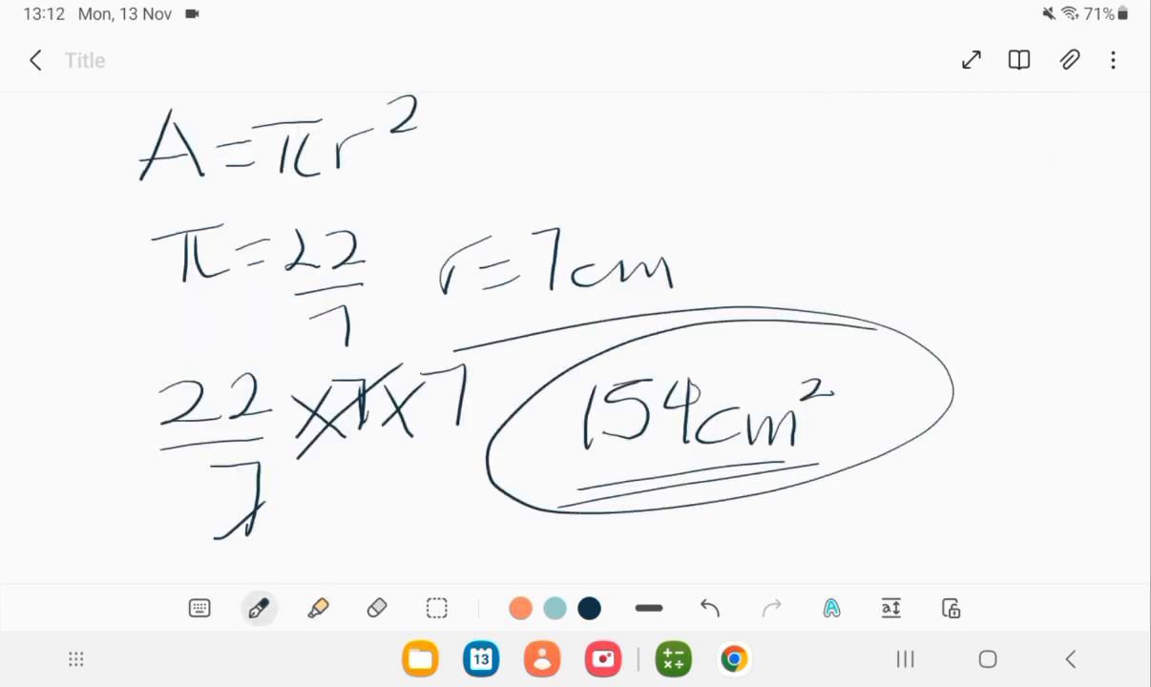
pyautogui.click(317, 607)
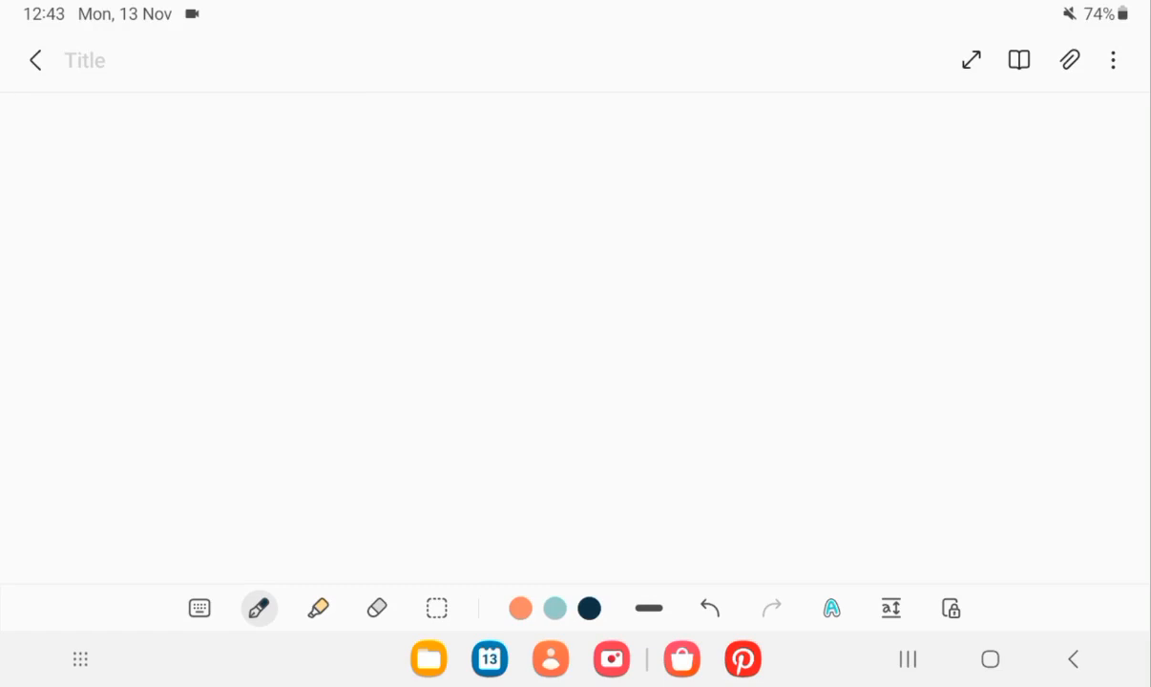
# Step: Handwrite the set {1, 2, 3, 4, 5} with braces, then switch the ink to orange
pyautogui.moveTo(265, 134); pyautogui.dragTo(239, 212)
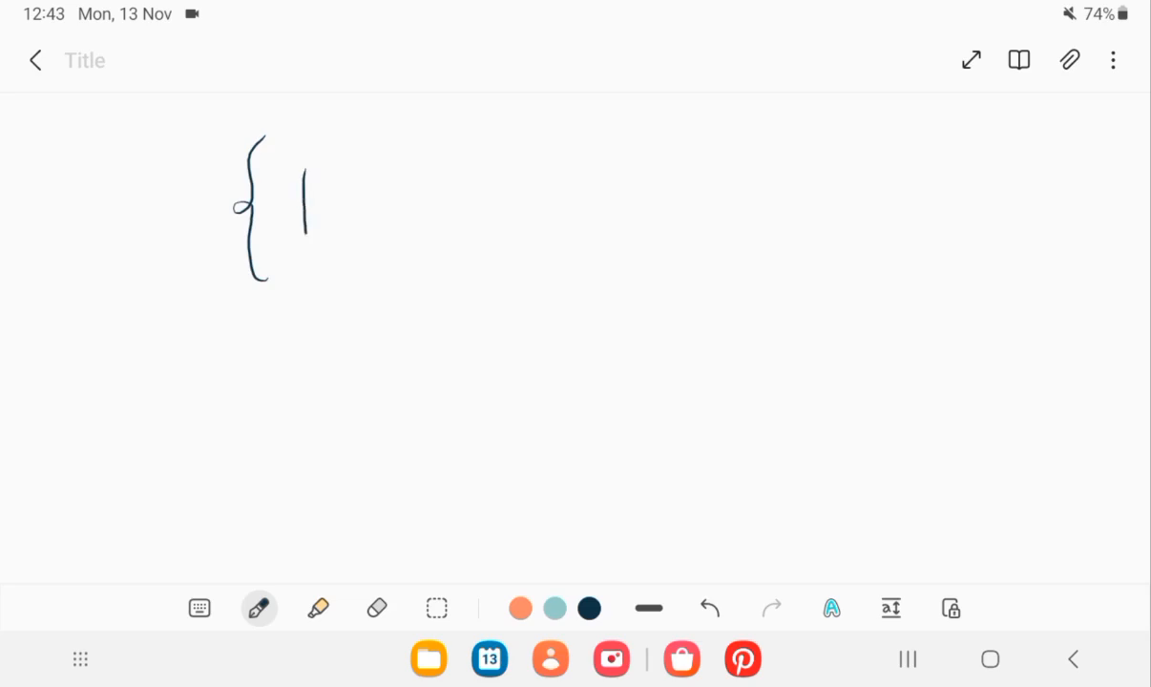
pyautogui.moveTo(363, 191); pyautogui.dragTo(382, 248)
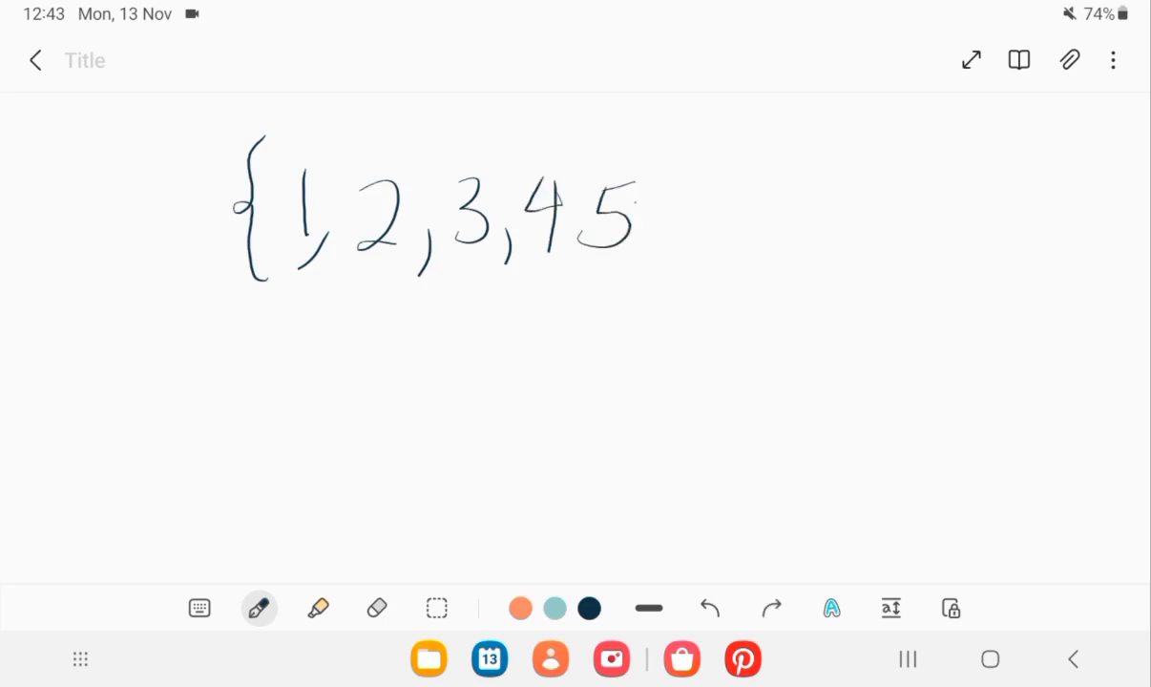
pyautogui.moveTo(664, 144); pyautogui.dragTo(672, 287)
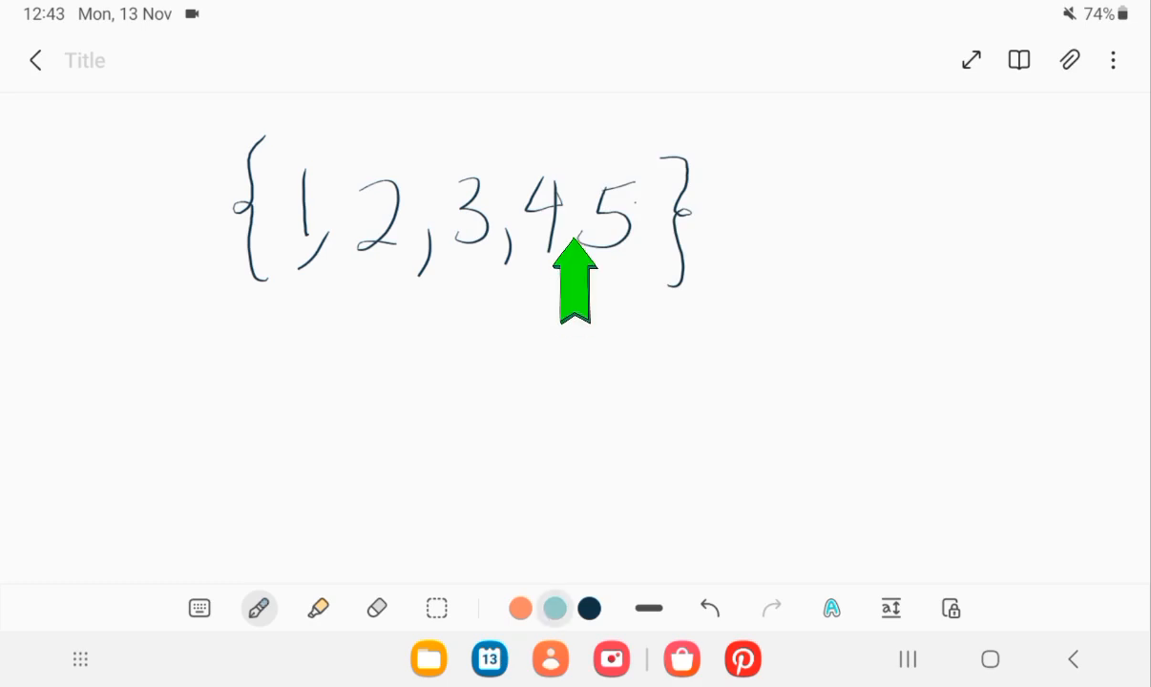
pyautogui.click(520, 608)
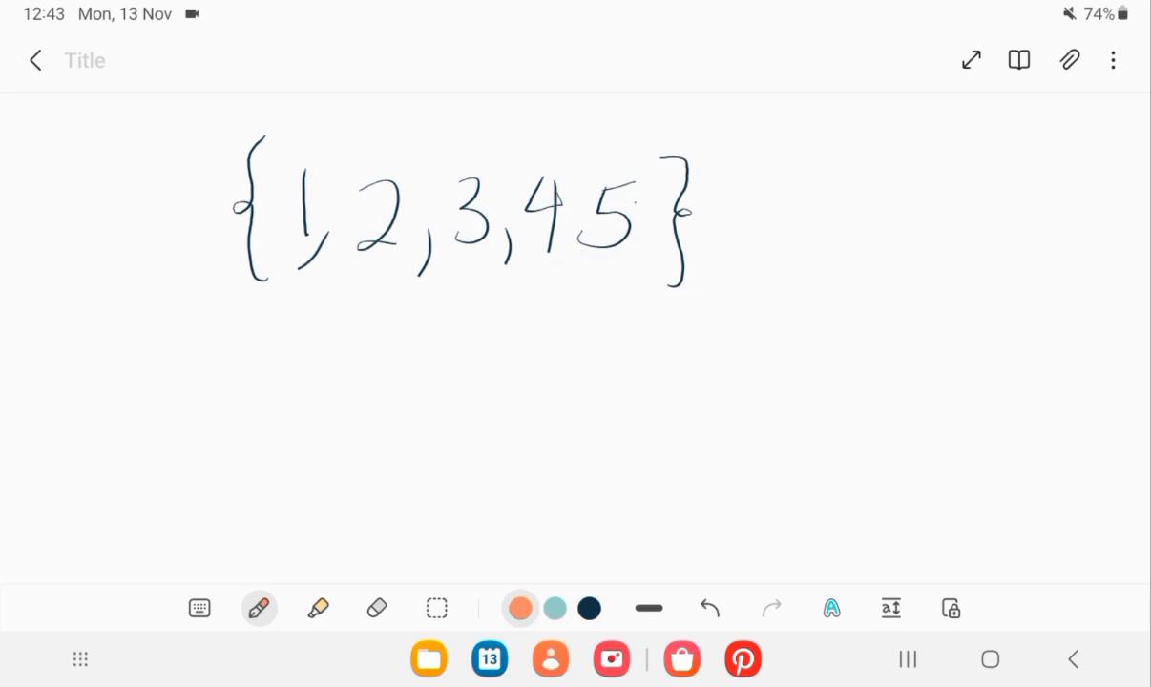
pyautogui.moveTo(563, 250); pyautogui.dragTo(557, 277)
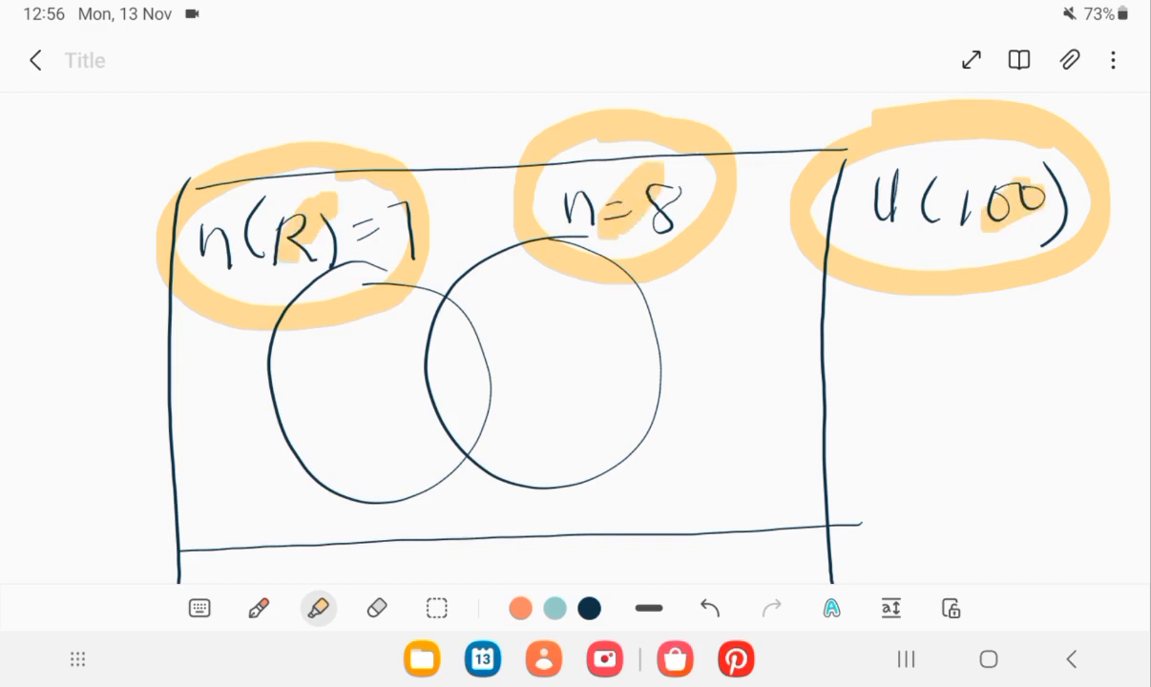
# Step: Mark the n(R) label with 'Red' and circle U(100) in orange pen on the Venn diagram
pyautogui.click(257, 607)
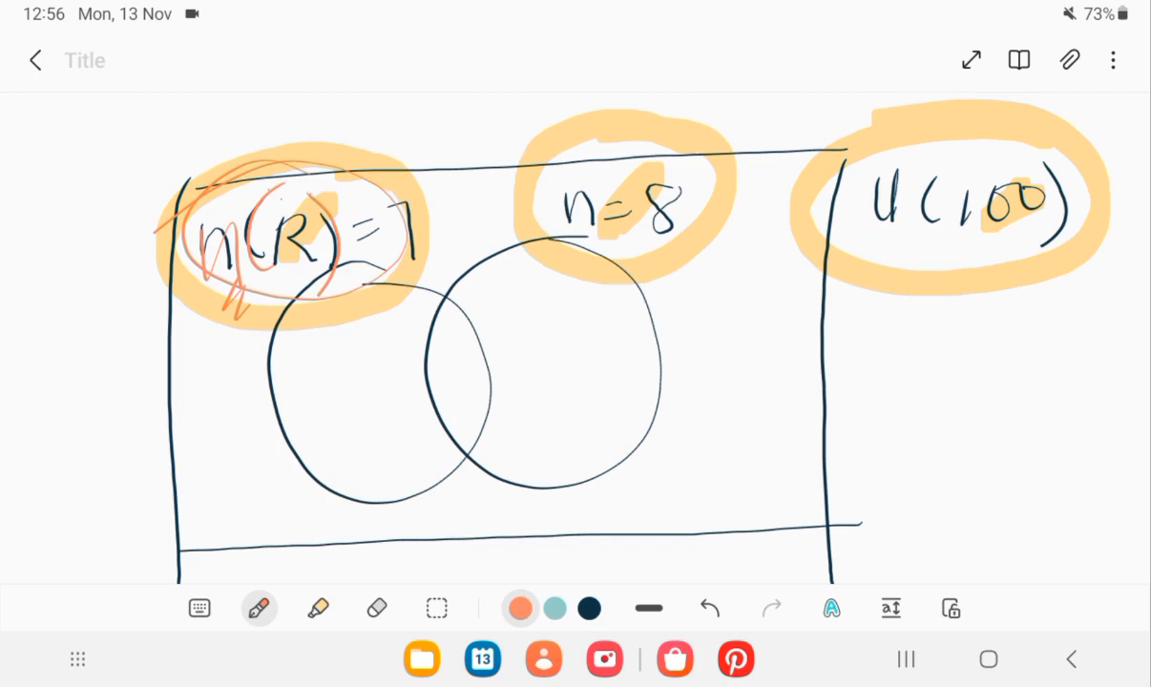
pyautogui.moveTo(296, 218); pyautogui.dragTo(361, 126)
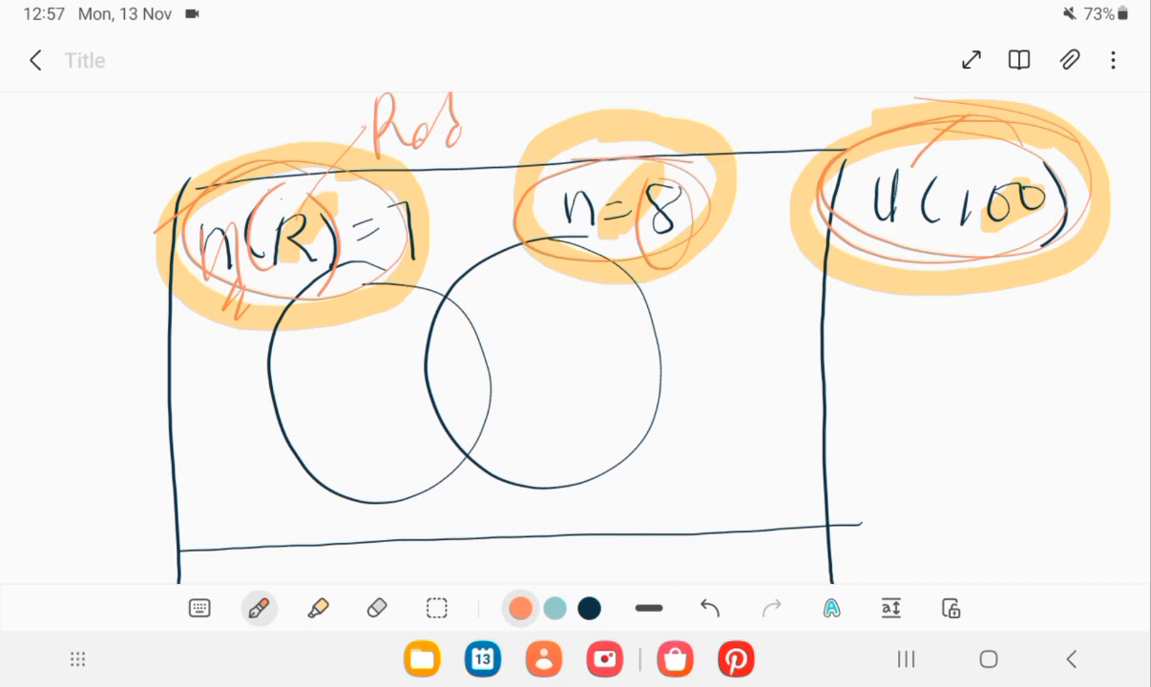
pyautogui.moveTo(848, 328); pyautogui.dragTo(859, 359)
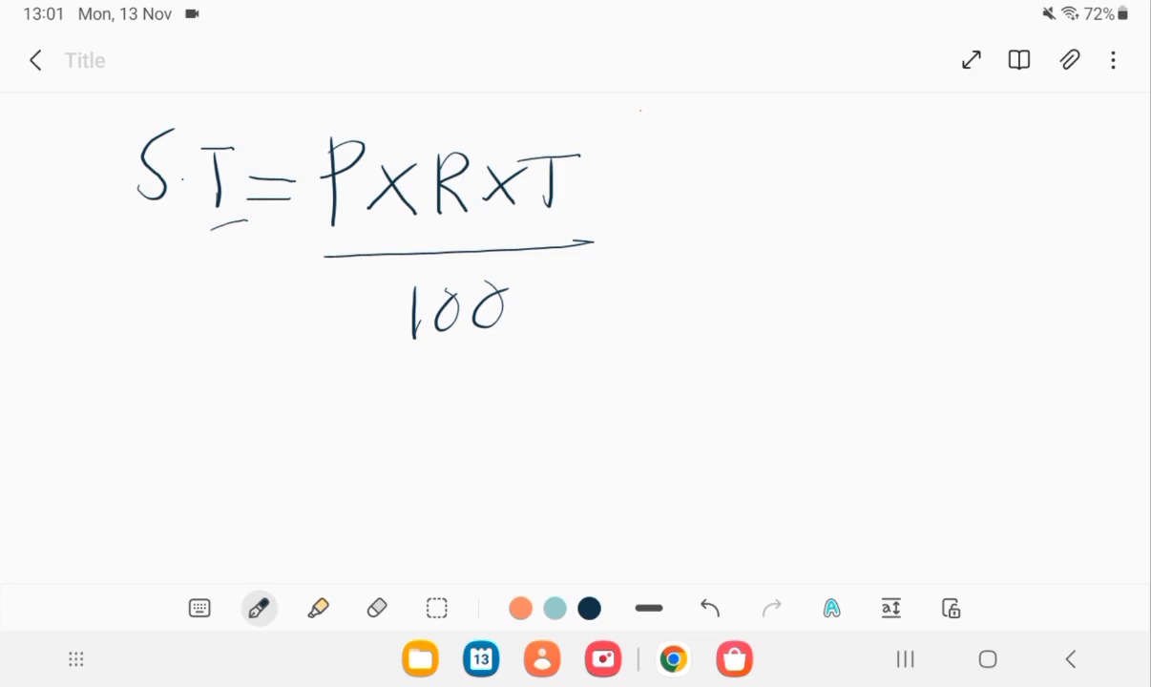
# Step: Write '= $200.00 ×' under the simple interest formula
pyautogui.moveTo(250, 383); pyautogui.dragTo(282, 382)
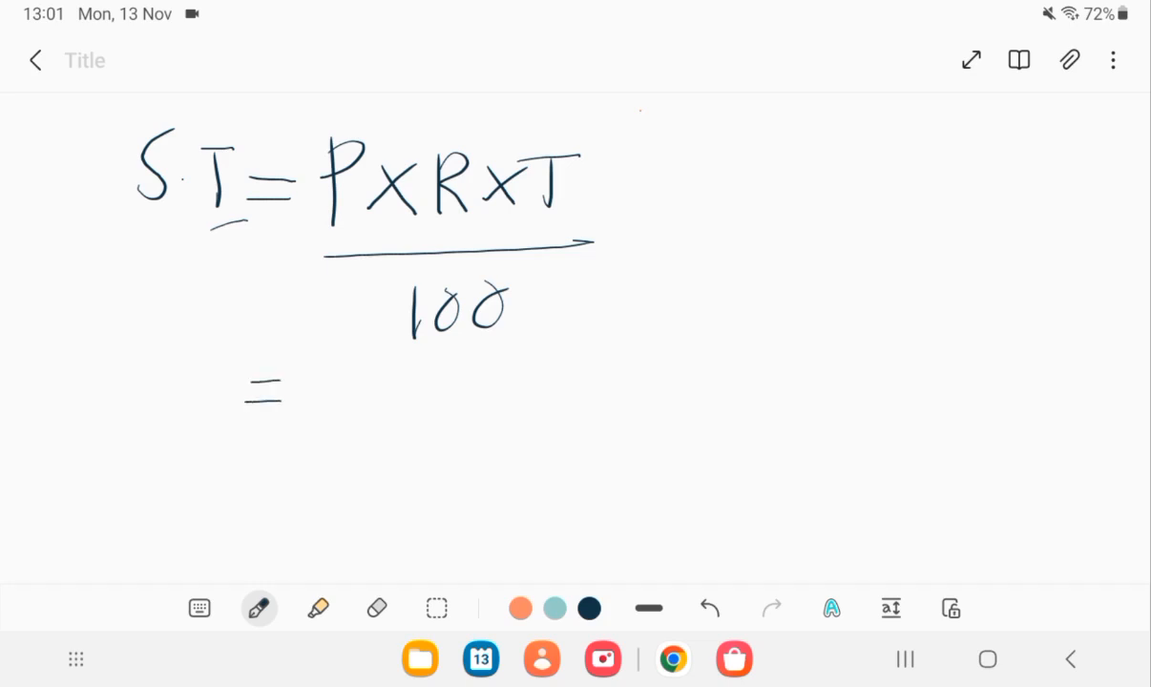
pyautogui.moveTo(335, 367); pyautogui.dragTo(321, 396)
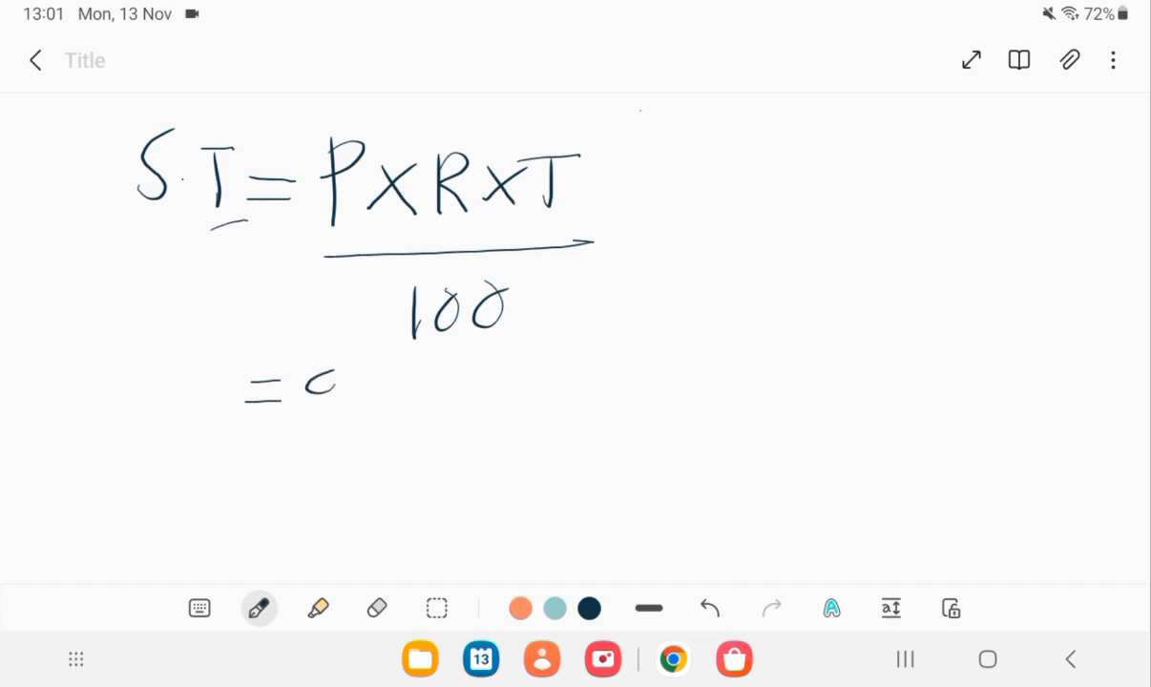
pyautogui.moveTo(315, 372); pyautogui.dragTo(429, 411)
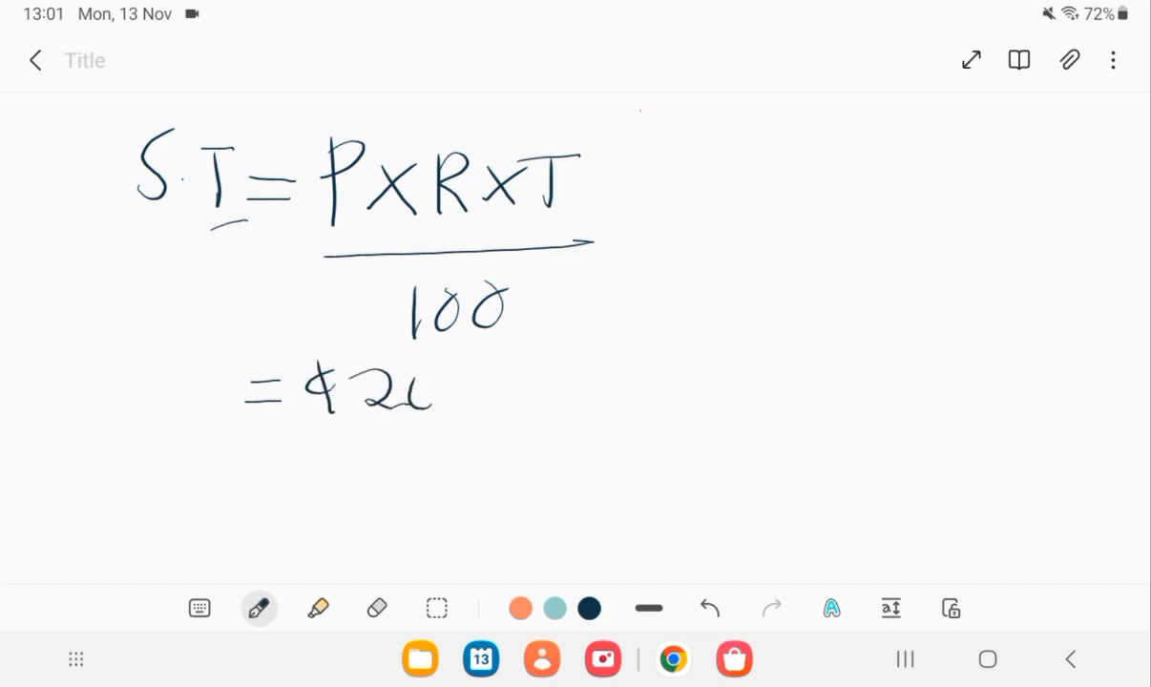
pyautogui.moveTo(381, 392); pyautogui.dragTo(573, 401)
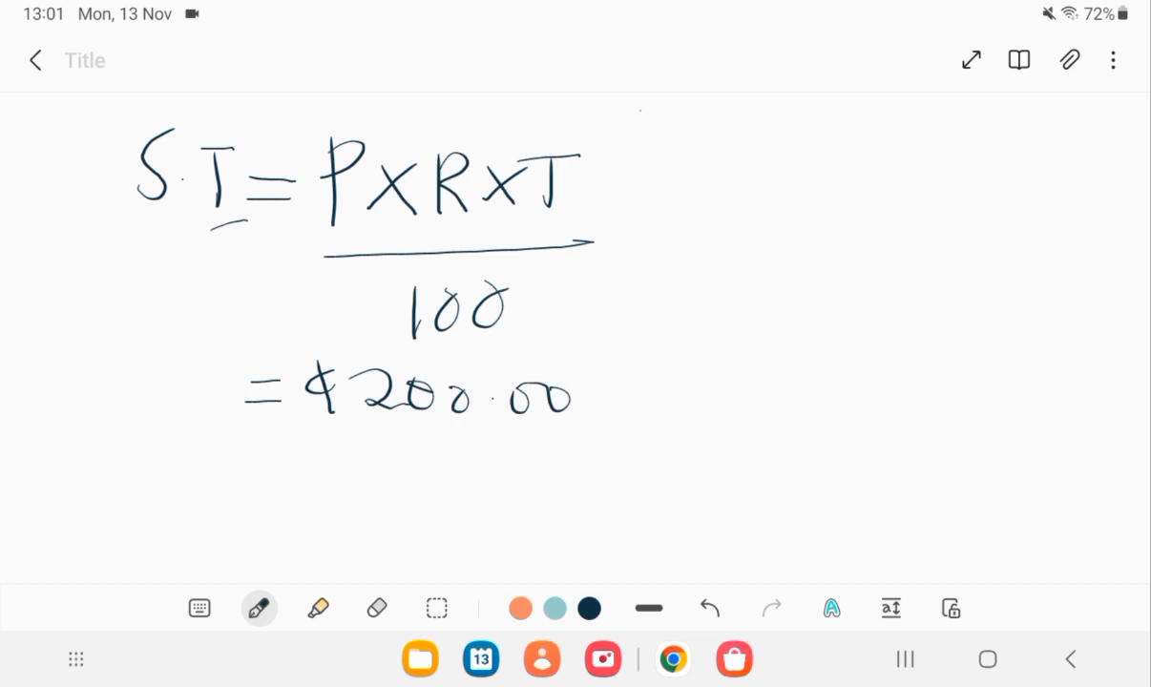
pyautogui.moveTo(583, 390); pyautogui.dragTo(626, 413)
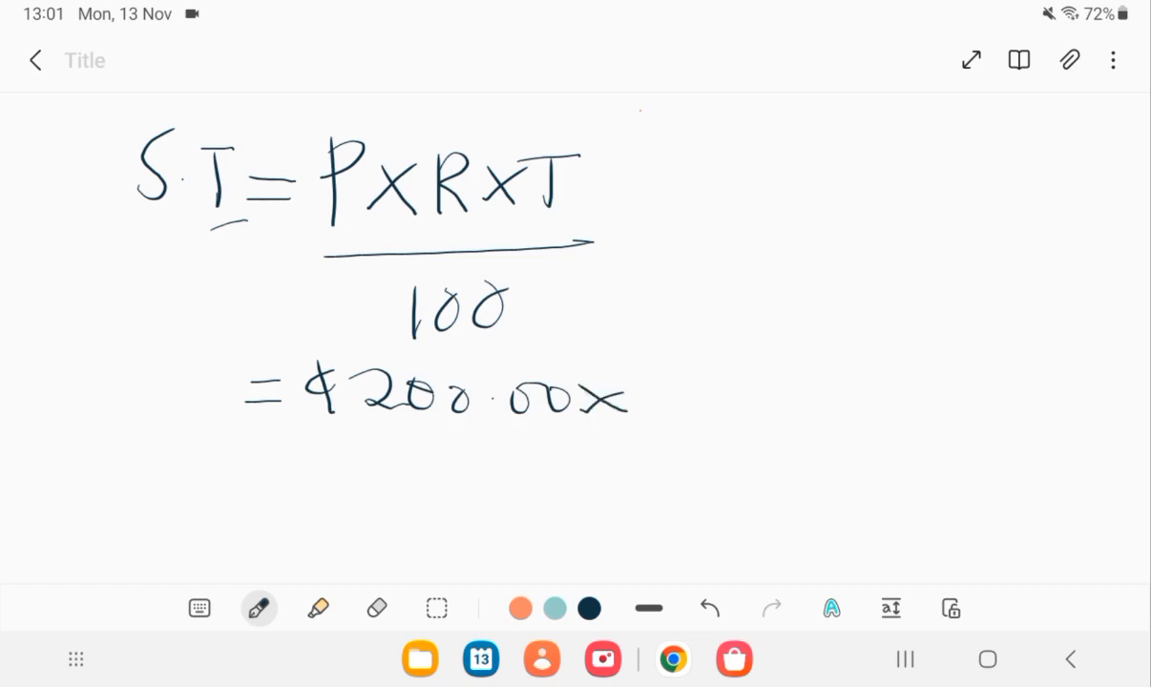
# Step: Finish the working with 5/100 × 5 years and highlight the $200.00 principal
pyautogui.moveTo(688, 382); pyautogui.dragTo(678, 435)
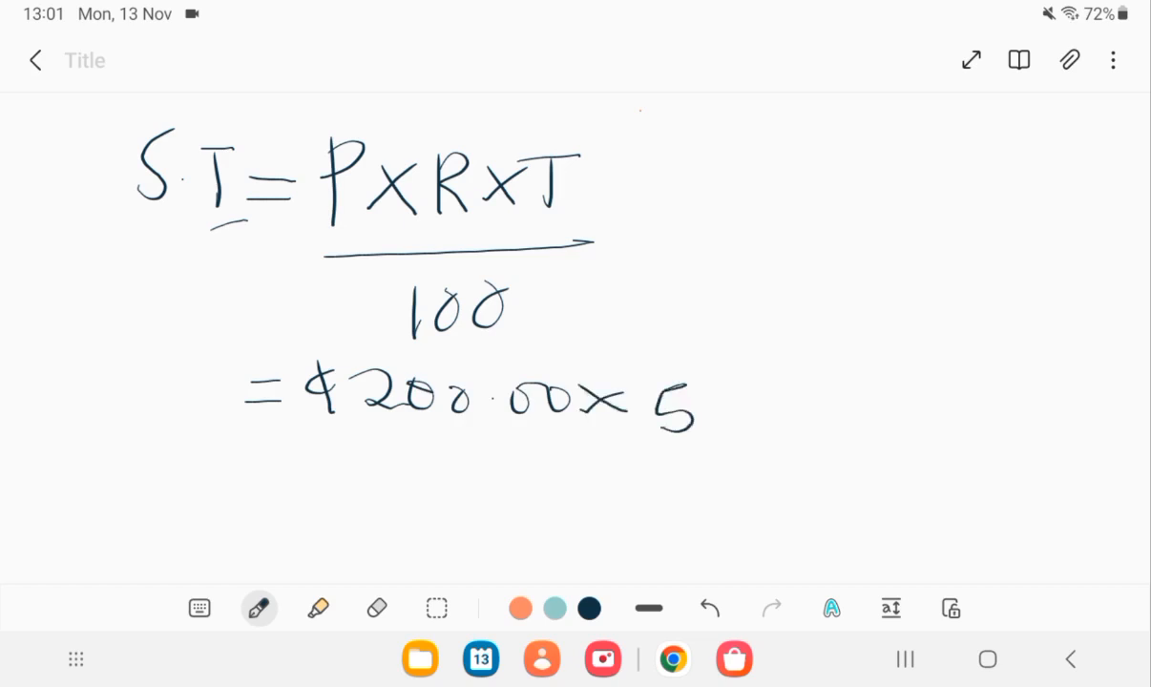
pyautogui.moveTo(653, 468); pyautogui.dragTo(735, 496)
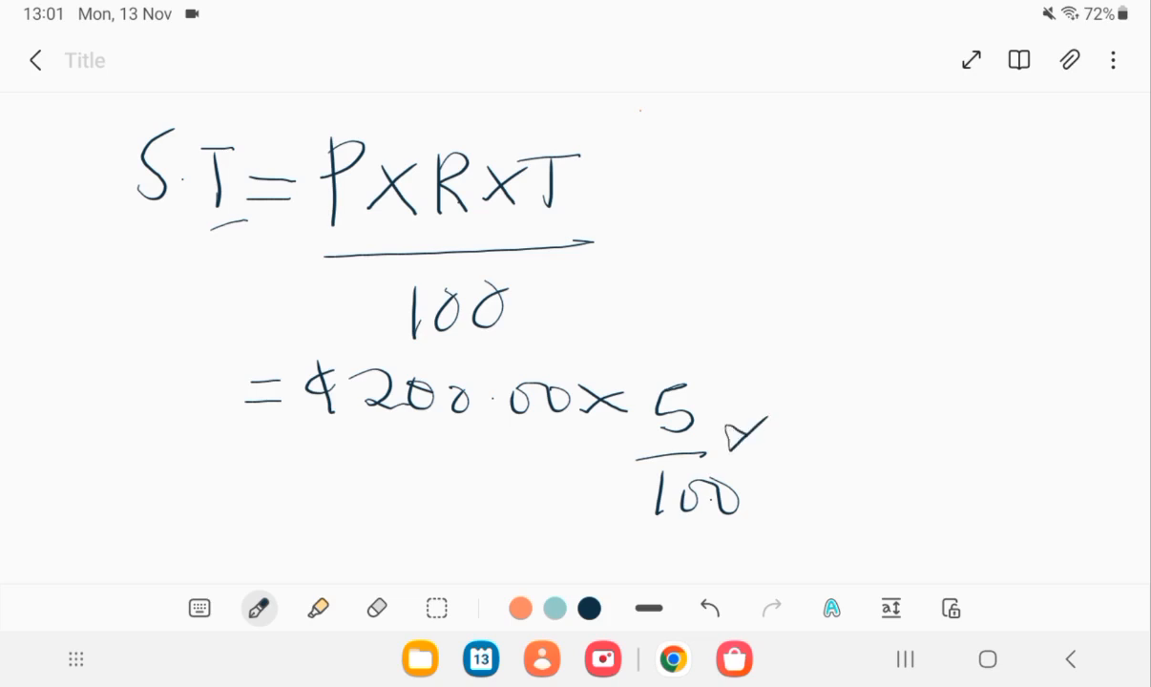
pyautogui.moveTo(745, 455); pyautogui.dragTo(830, 373)
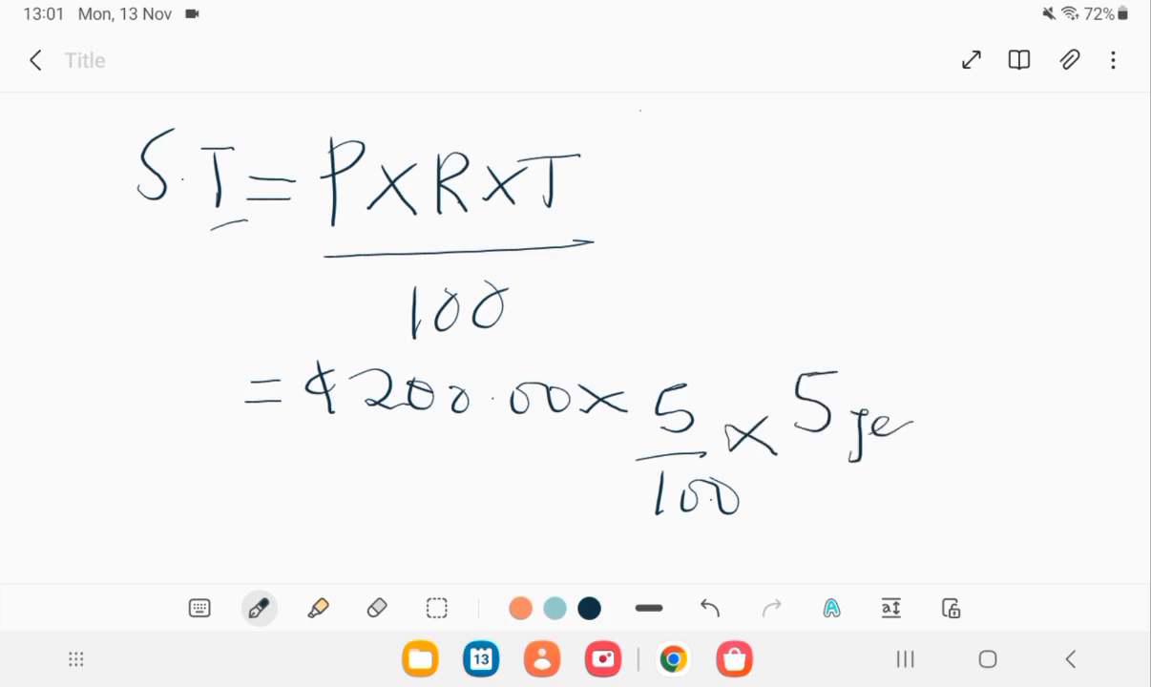
pyautogui.moveTo(868, 429); pyautogui.dragTo(974, 439)
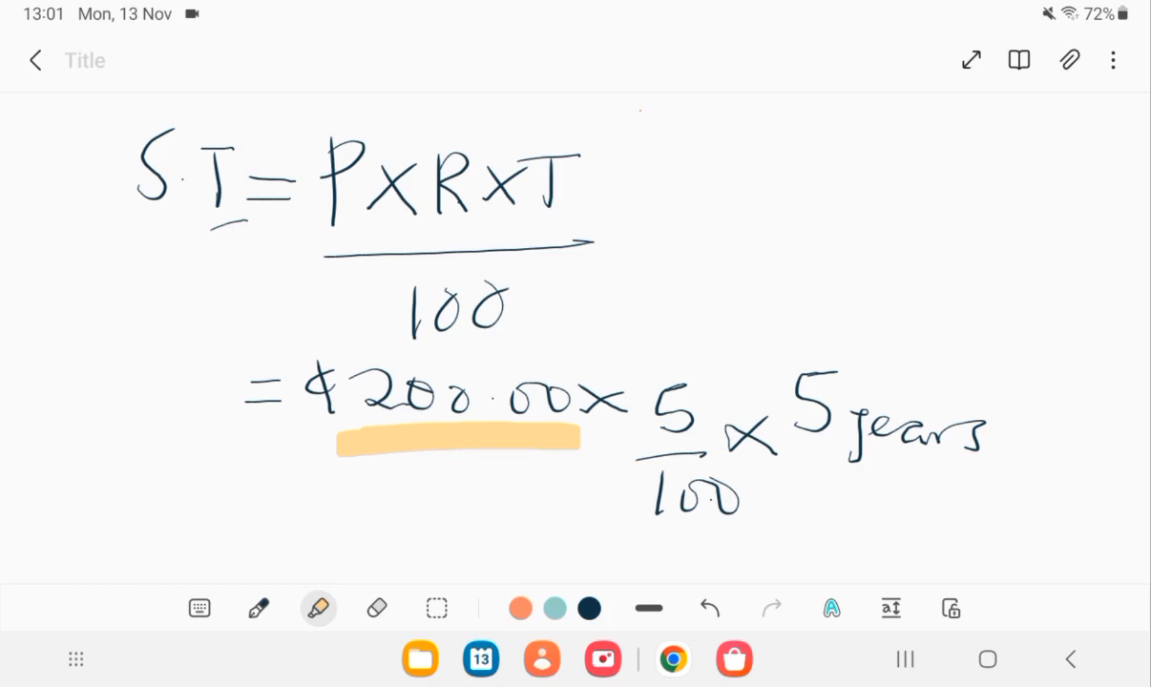
pyautogui.moveTo(321, 411); pyautogui.dragTo(324, 359)
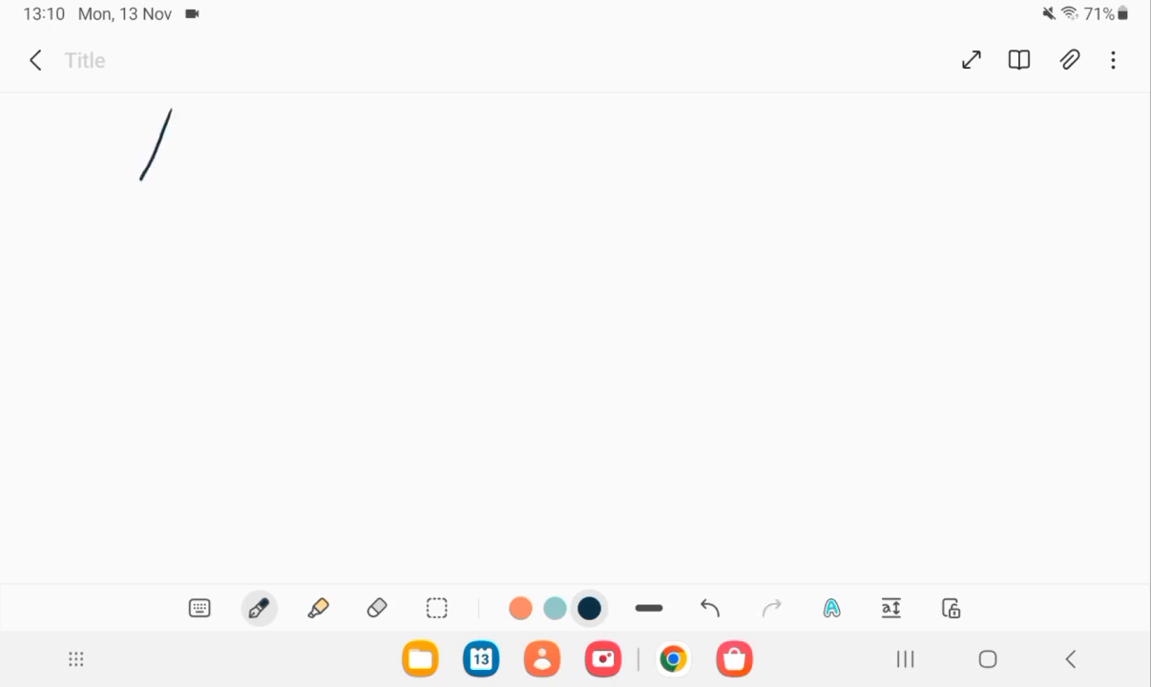
# Step: Write A = πr² with π = 22/7 and r = 7cm below it
pyautogui.moveTo(172, 114); pyautogui.dragTo(287, 172)
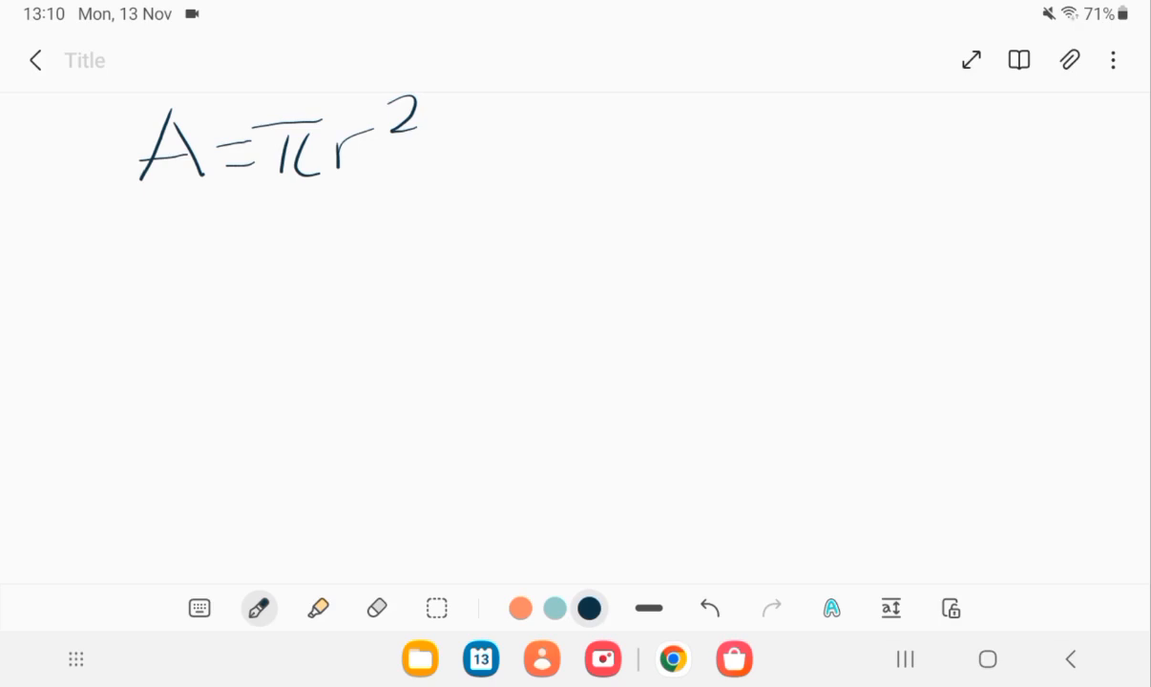
pyautogui.moveTo(185, 233); pyautogui.dragTo(186, 283)
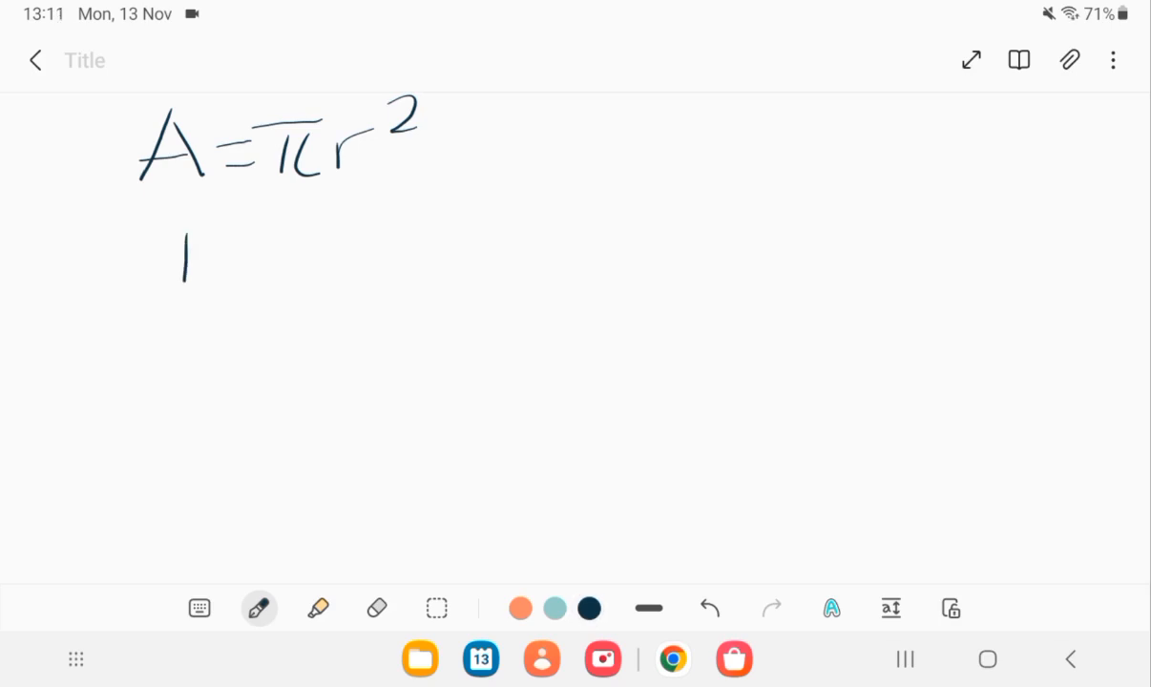
pyautogui.moveTo(172, 229); pyautogui.dragTo(268, 258)
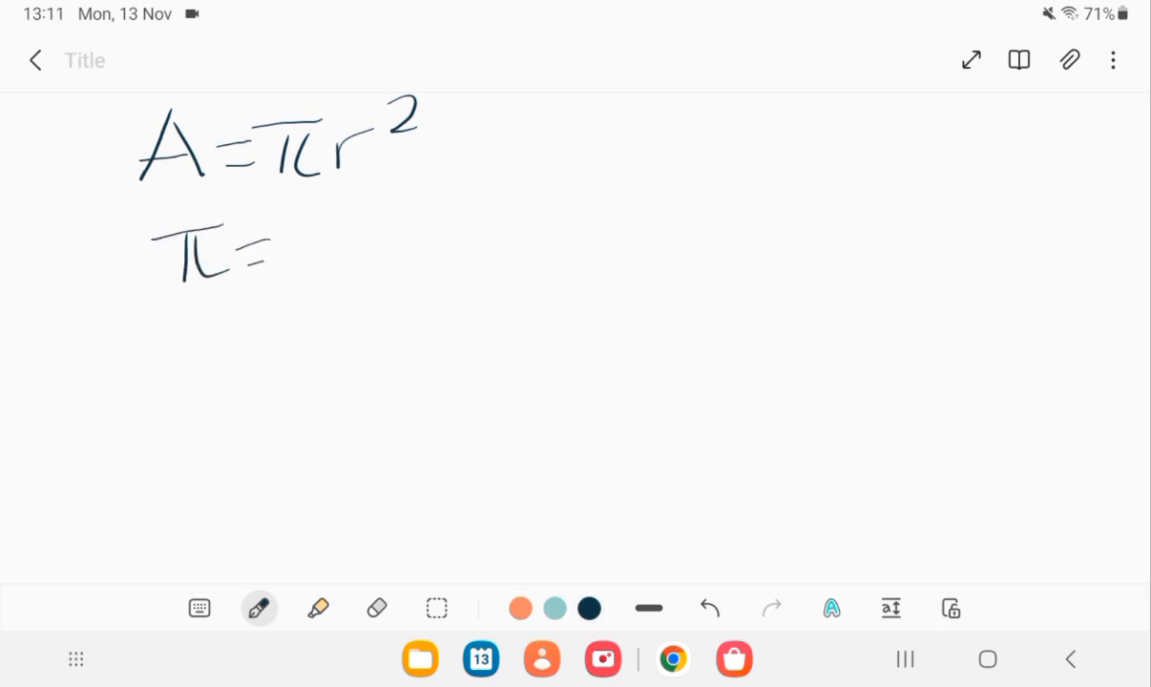
pyautogui.moveTo(296, 249); pyautogui.dragTo(357, 277)
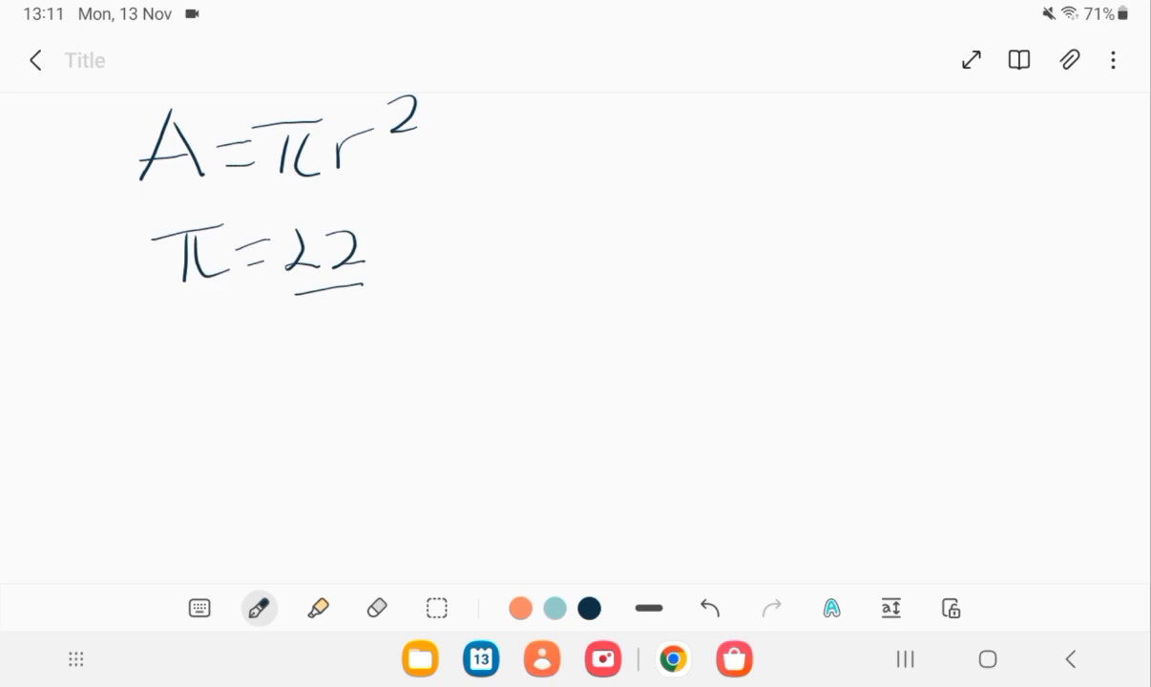
pyautogui.moveTo(309, 309); pyautogui.dragTo(348, 343)
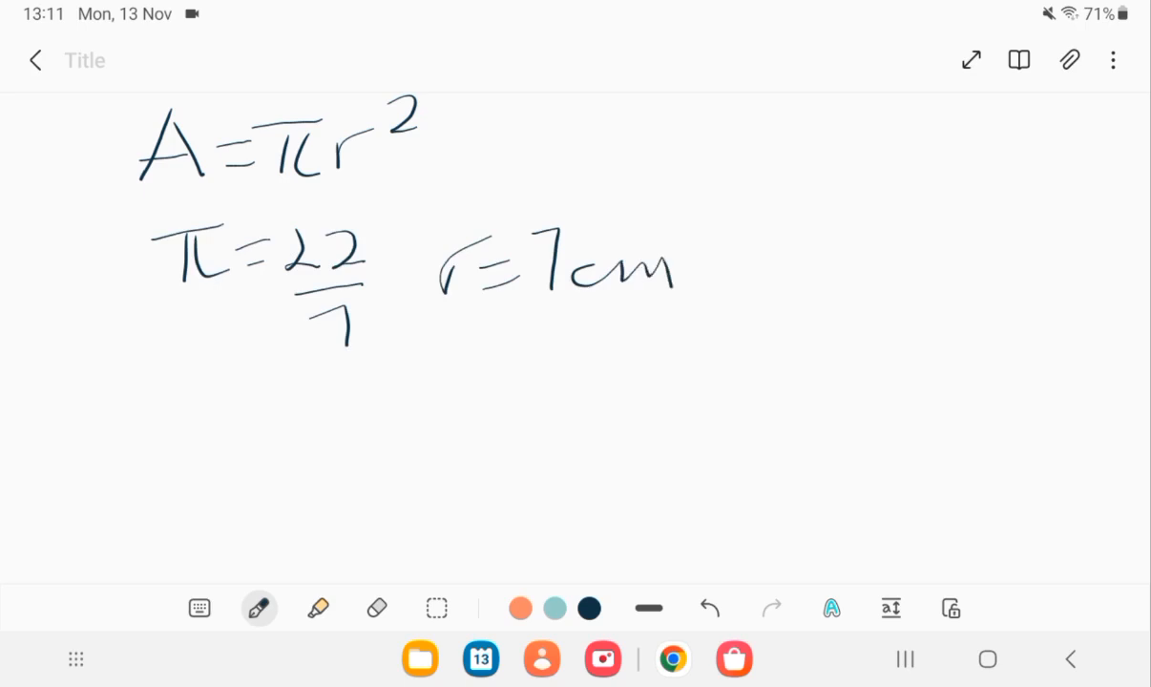
# Step: Work 22/7 × 7 × 7, cancelling the sevens, to reach 154 cm²
pyautogui.moveTo(168, 373); pyautogui.dragTo(248, 410)
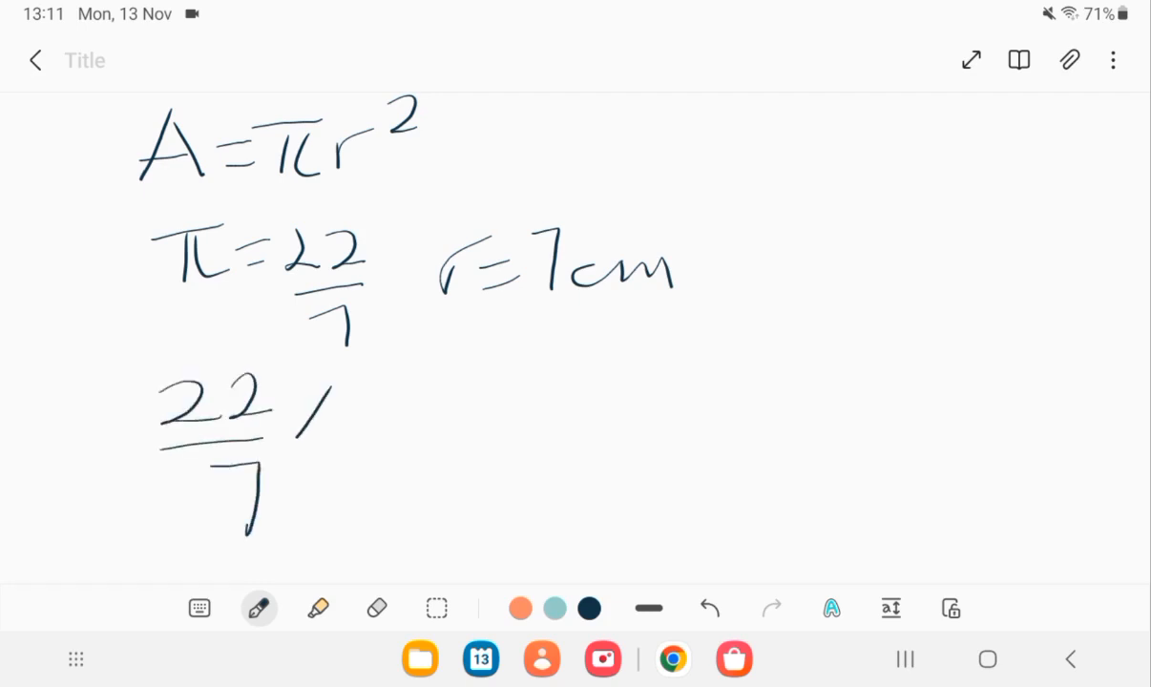
pyautogui.moveTo(302, 395); pyautogui.dragTo(363, 424)
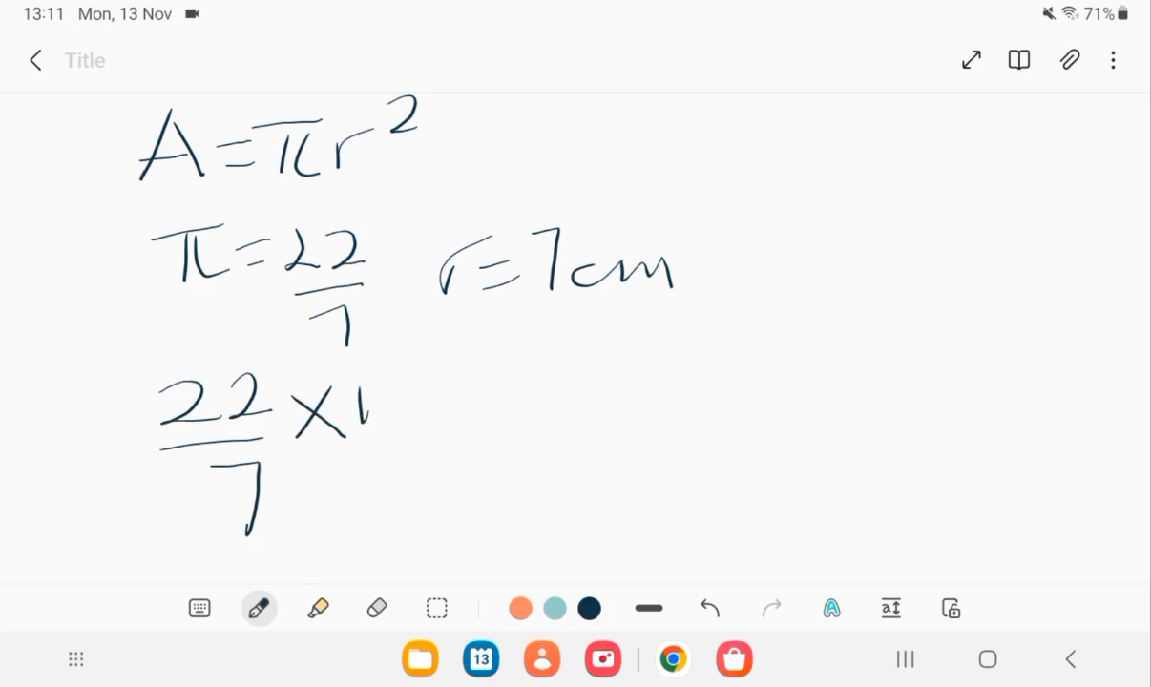
pyautogui.moveTo(344, 401); pyautogui.dragTo(458, 401)
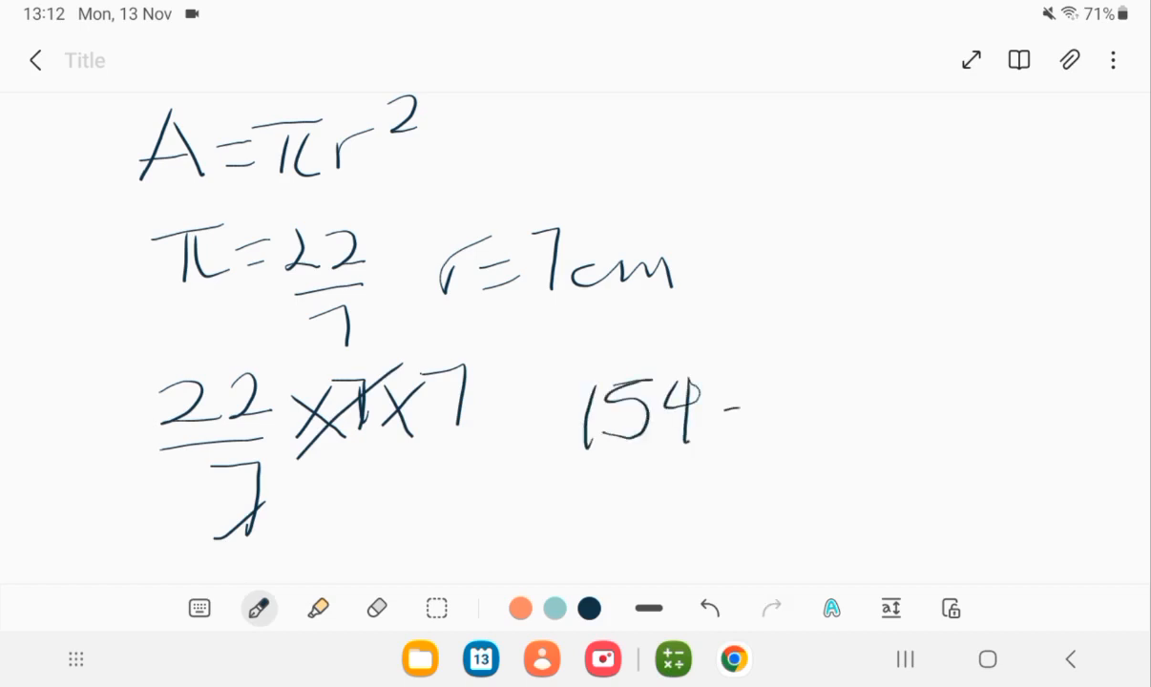
pyautogui.moveTo(725, 430); pyautogui.dragTo(830, 401)
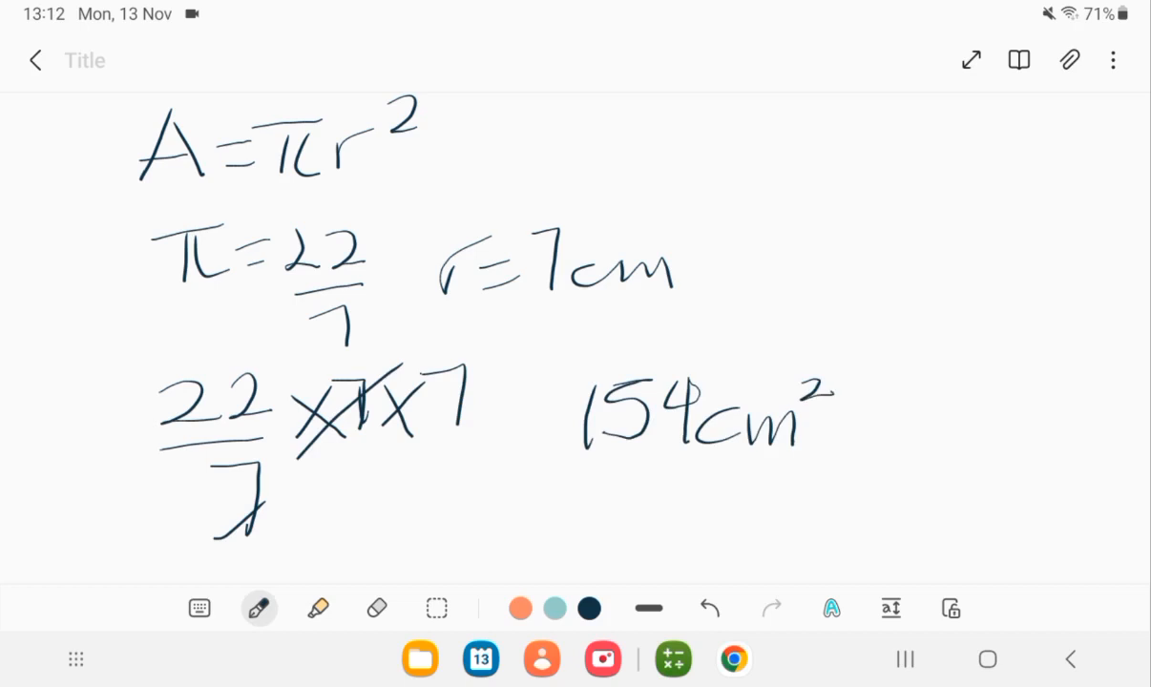
pyautogui.moveTo(558, 497); pyautogui.dragTo(819, 468)
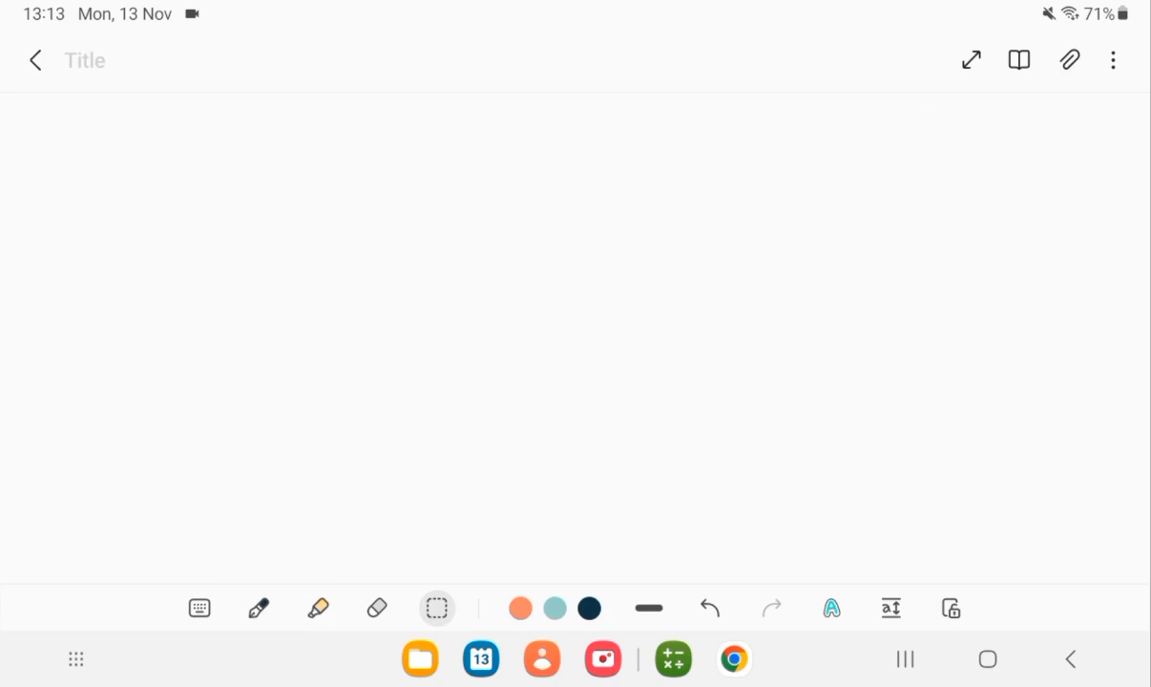
# Step: Write 5/2 = 2½ and a circled slanted 1/2, then highlight the slanted 1/2
pyautogui.click(260, 607)
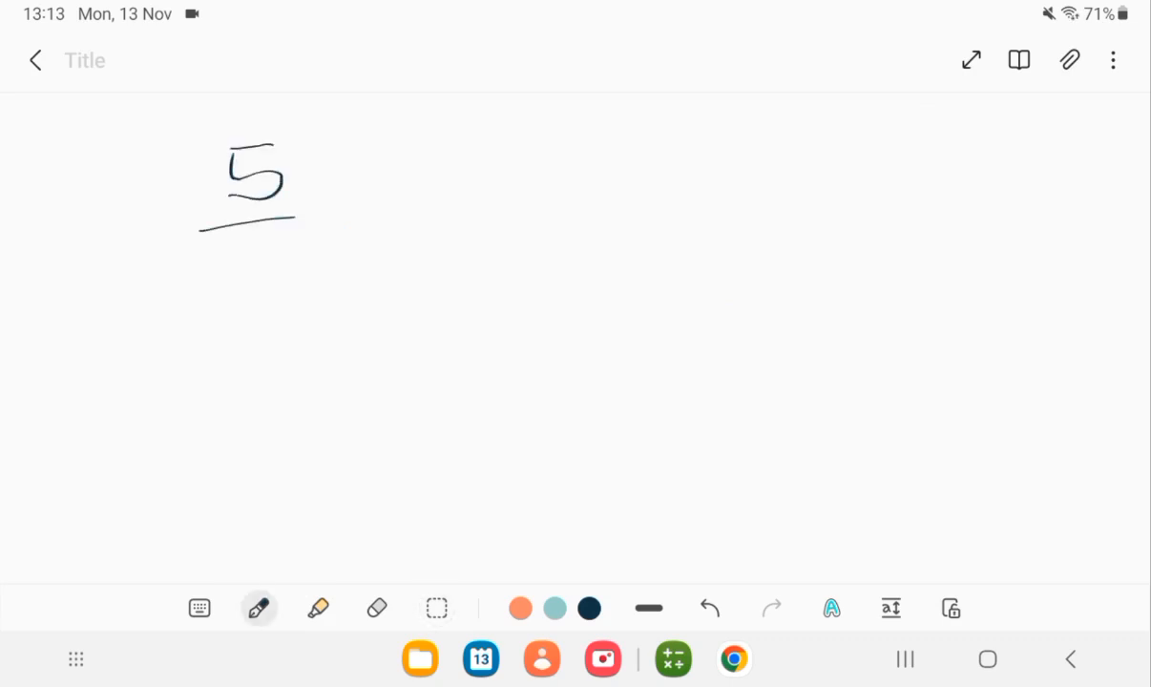
pyautogui.moveTo(268, 248); pyautogui.dragTo(252, 286)
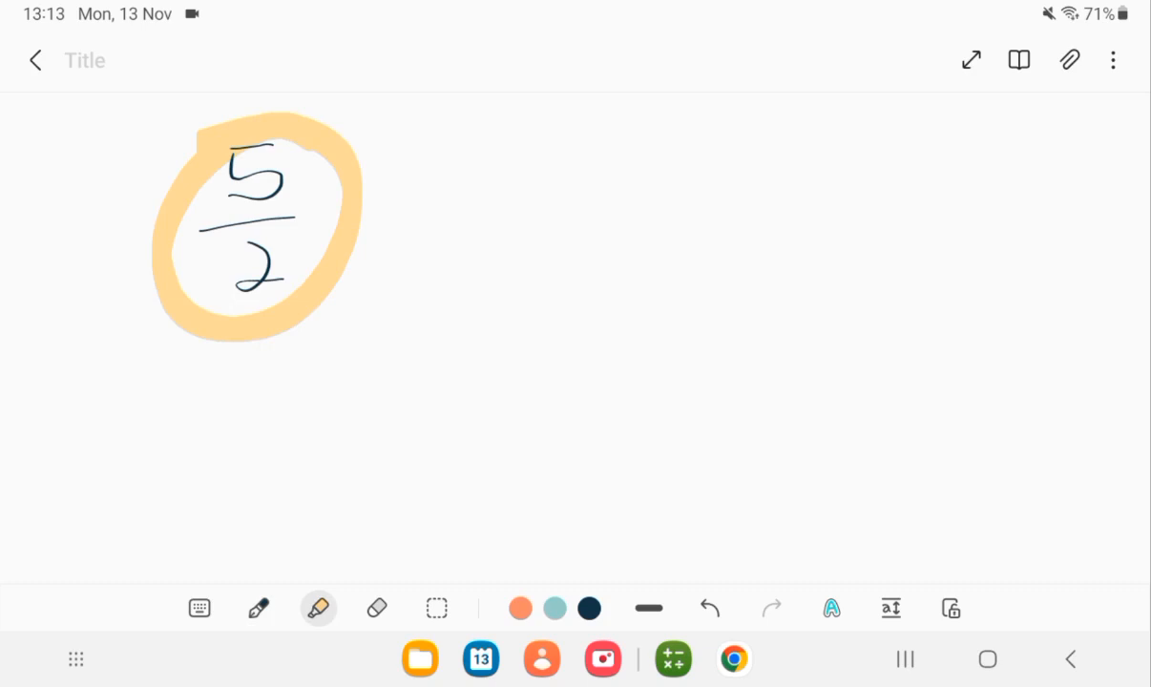
pyautogui.click(260, 607)
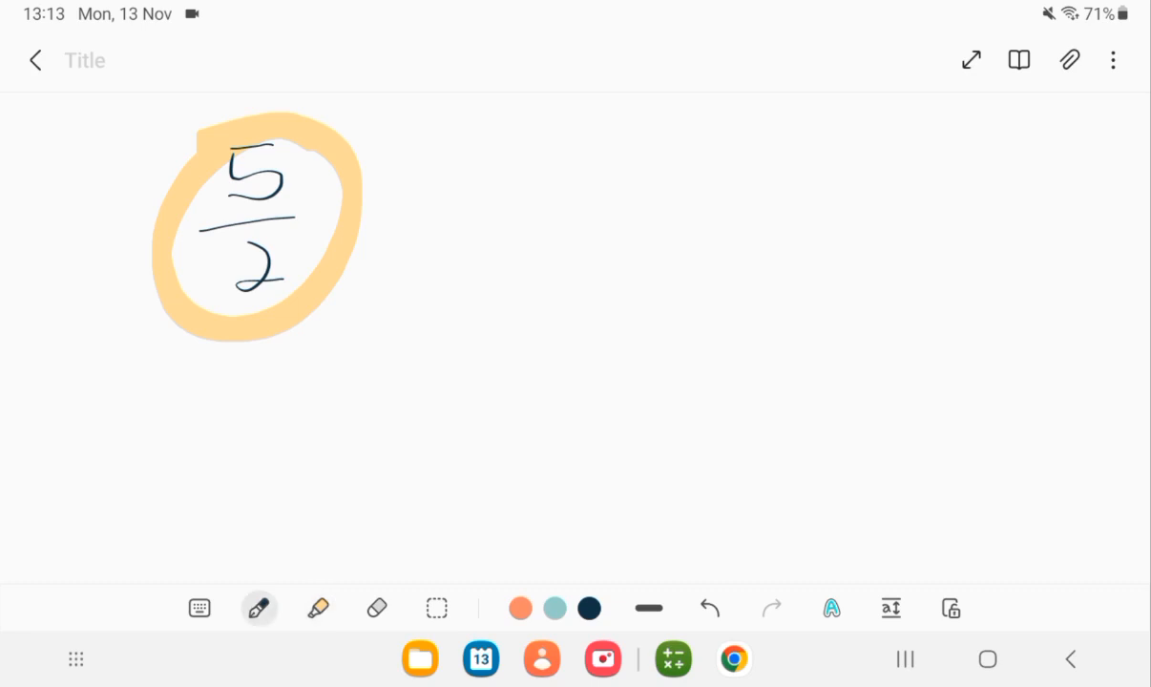
pyautogui.moveTo(397, 199); pyautogui.dragTo(448, 225)
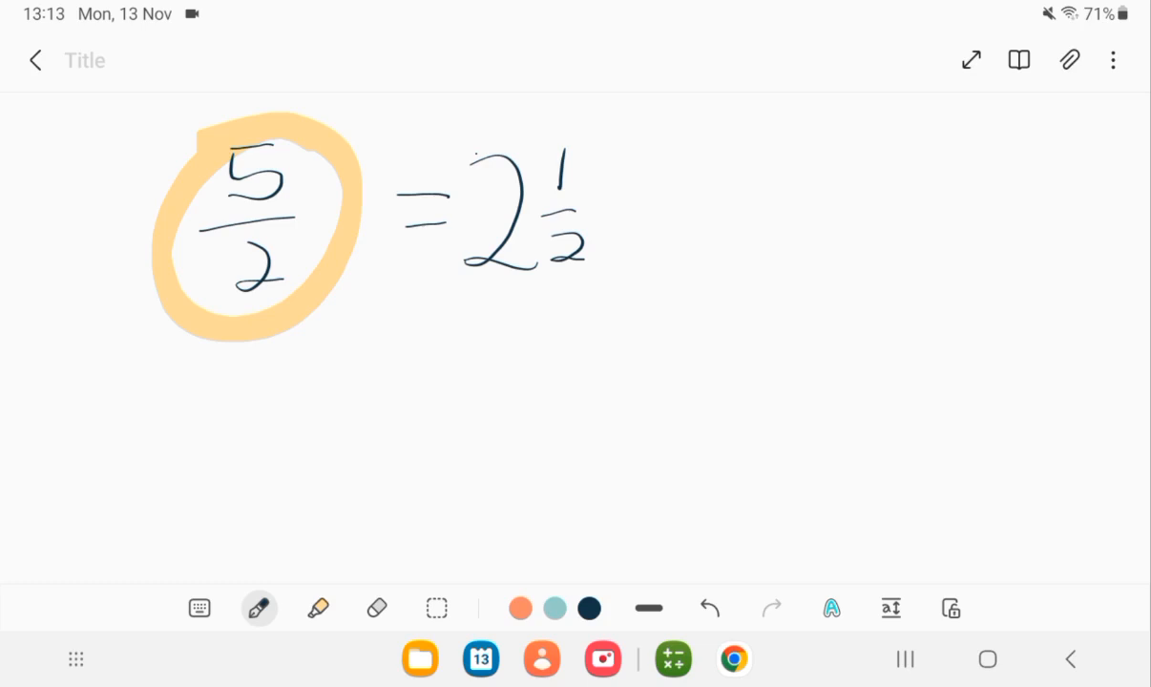
pyautogui.moveTo(890, 130); pyautogui.dragTo(882, 172)
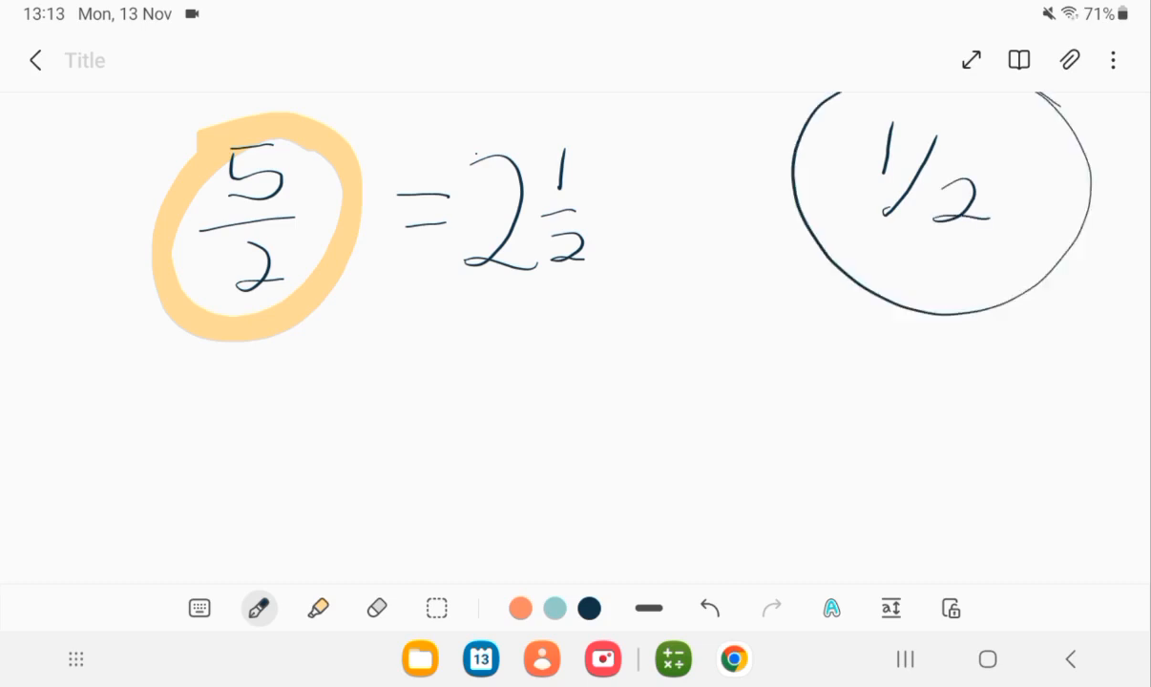
pyautogui.click(317, 607)
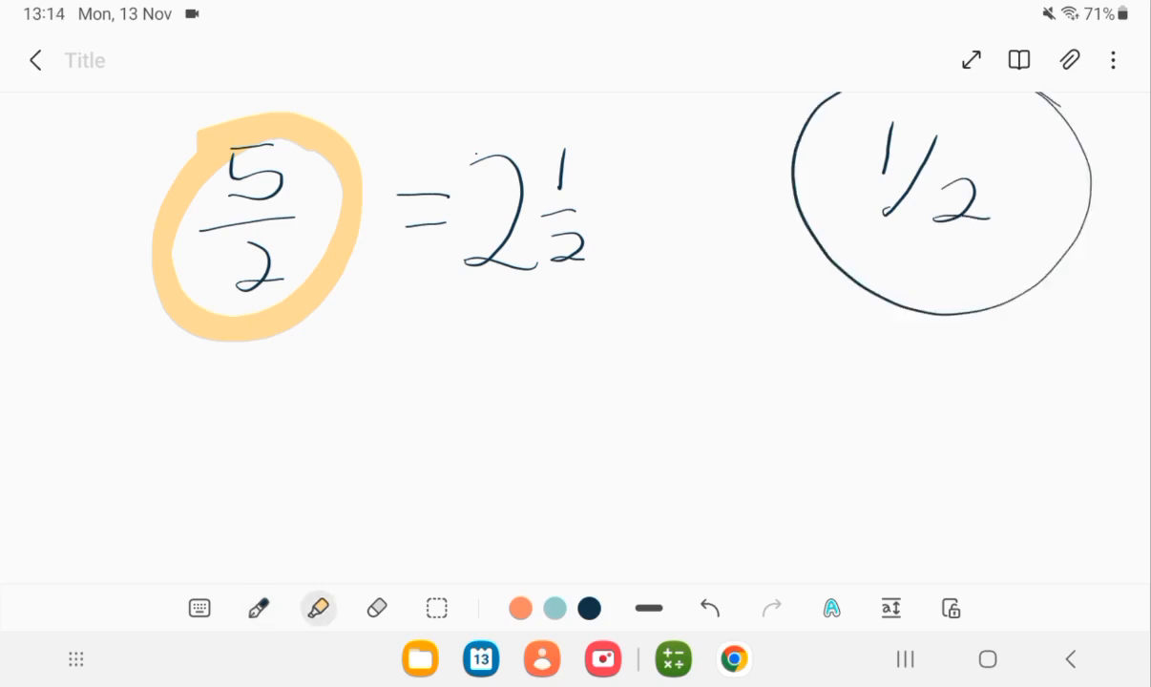
pyautogui.moveTo(831, 124); pyautogui.dragTo(1050, 296)
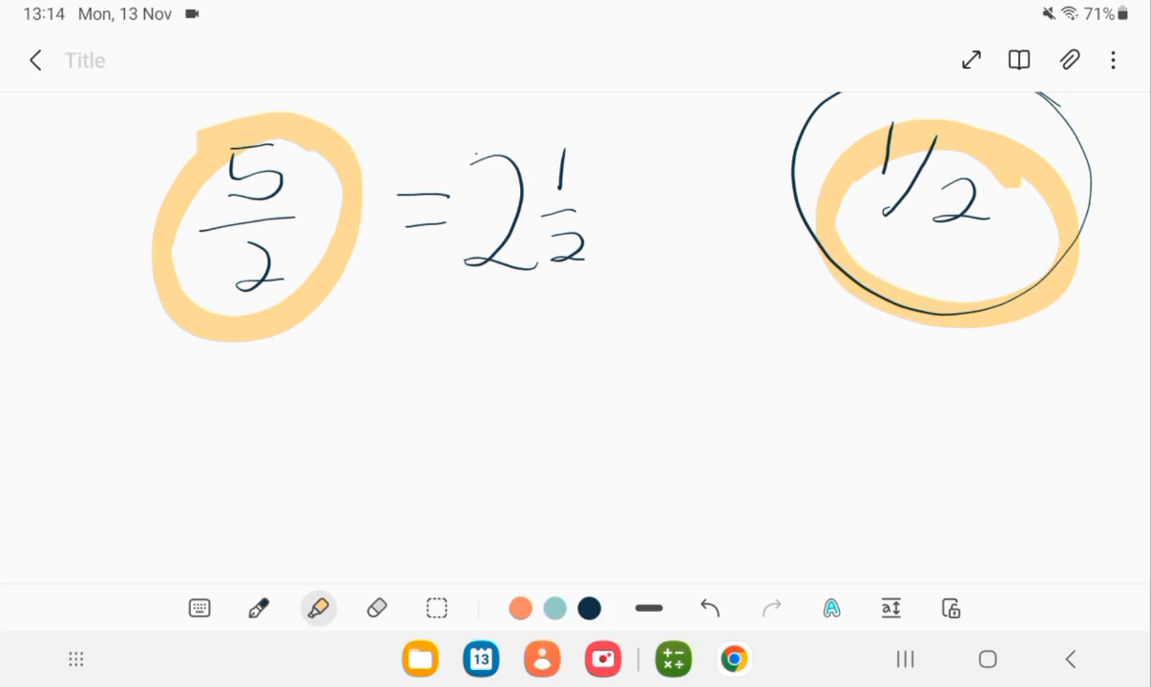
# Step: Write stacked 4/5 with a circled slanted 4/5, then highlight the mixed number 2½
pyautogui.click(257, 608)
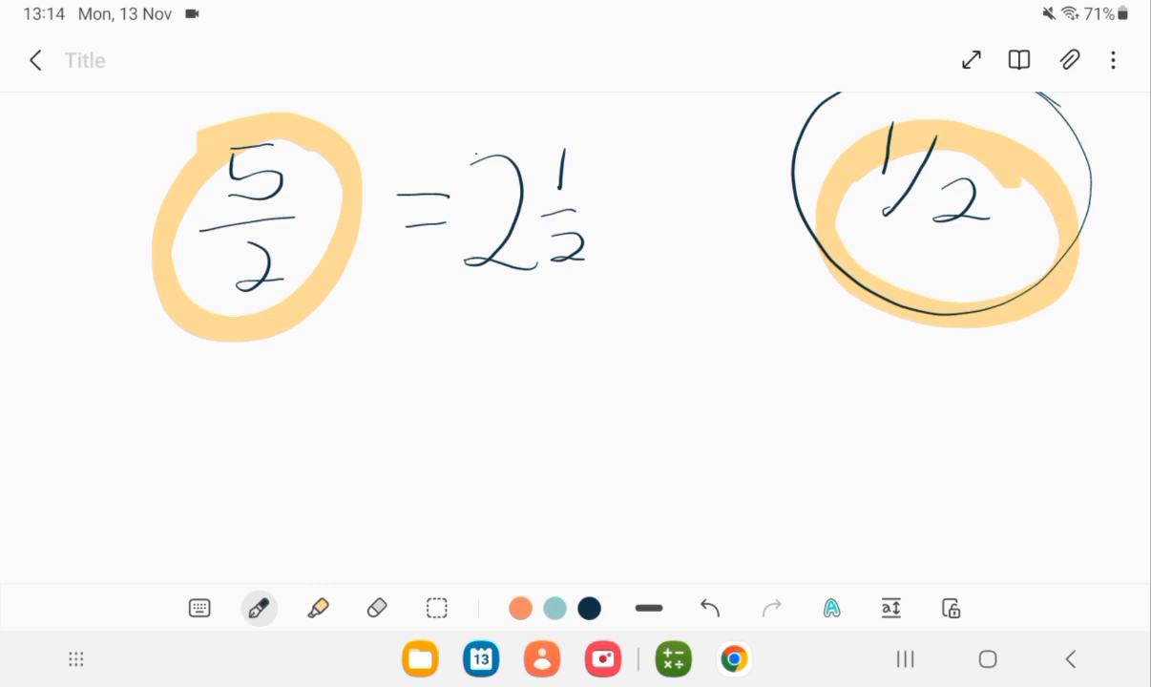
pyautogui.moveTo(666, 296); pyautogui.dragTo(711, 340)
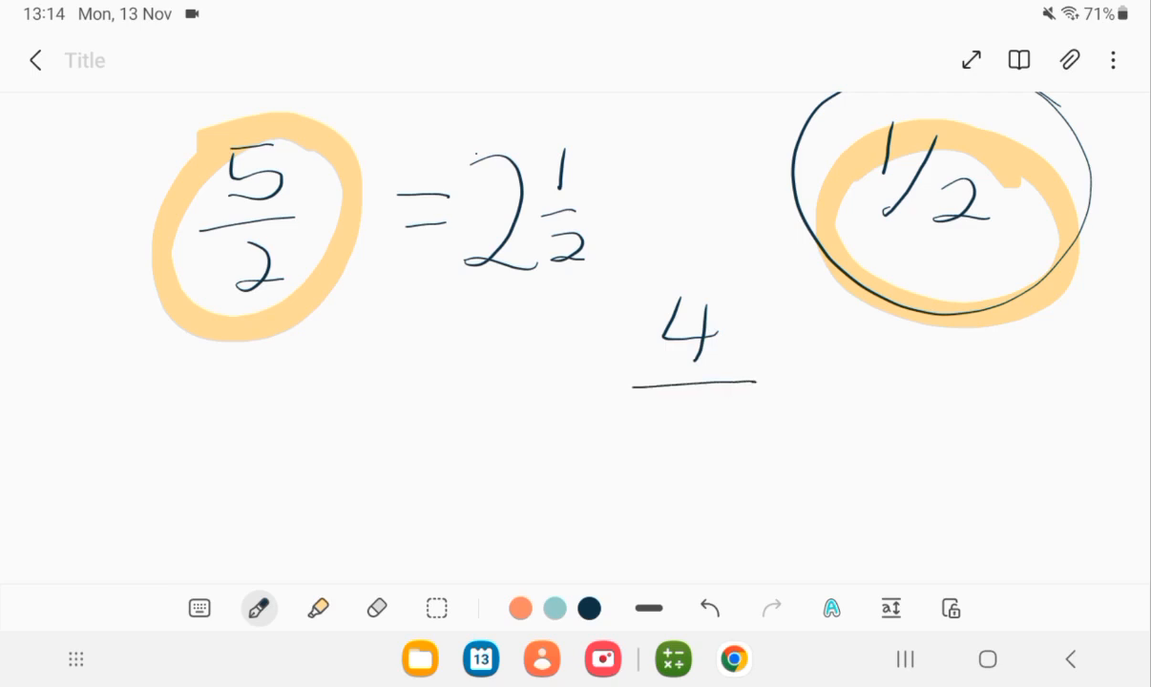
pyautogui.moveTo(687, 401); pyautogui.dragTo(687, 467)
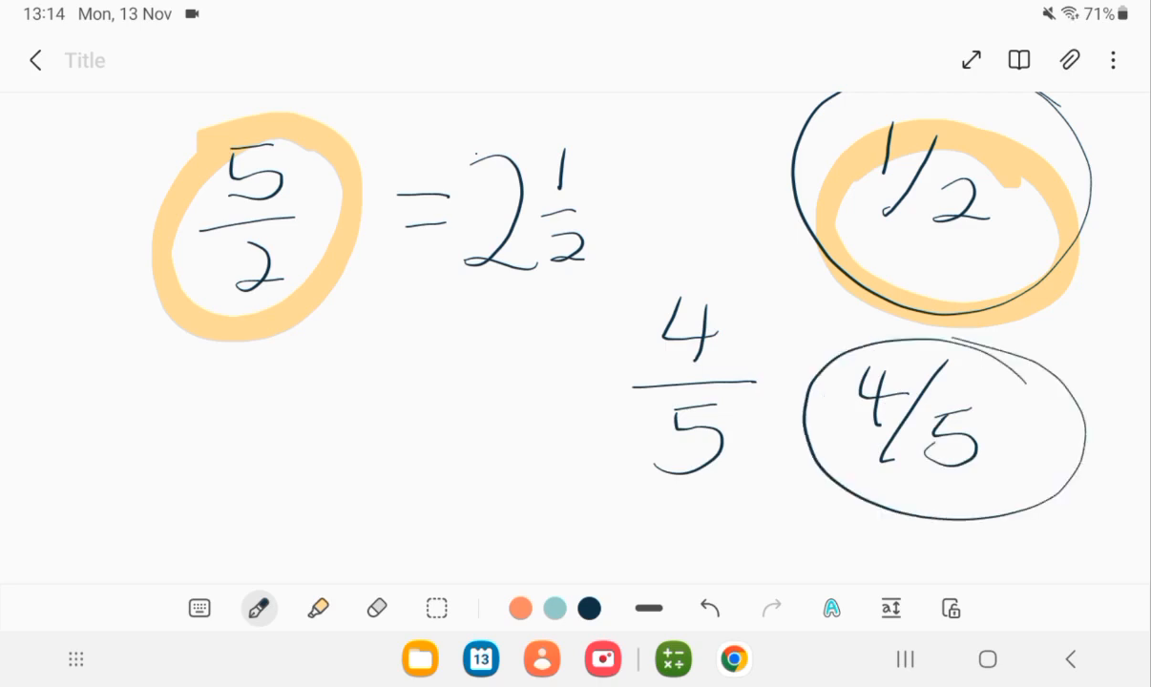
pyautogui.click(317, 607)
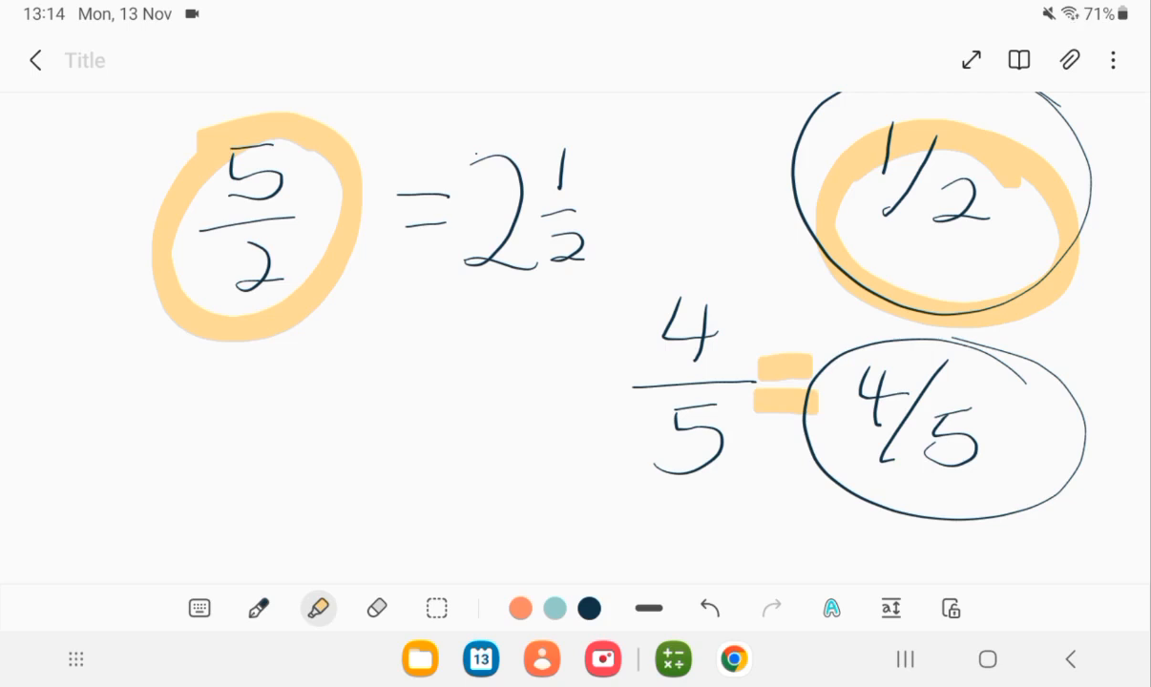
pyautogui.click(260, 607)
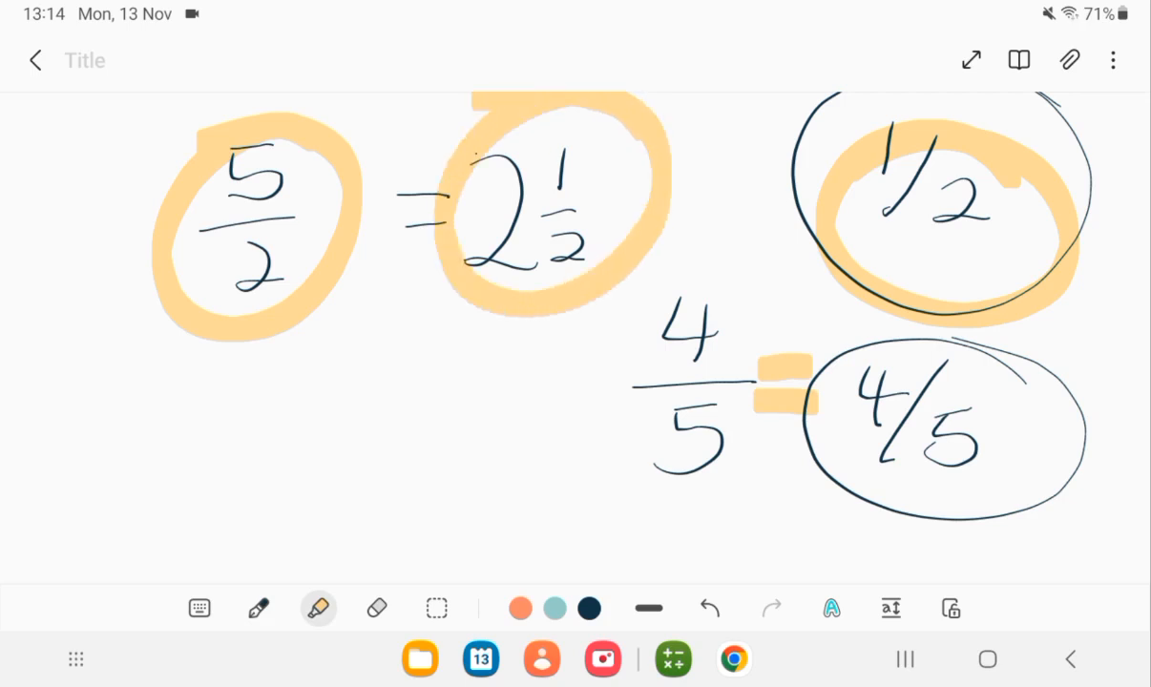
pyautogui.moveTo(372, 372); pyautogui.dragTo(435, 477)
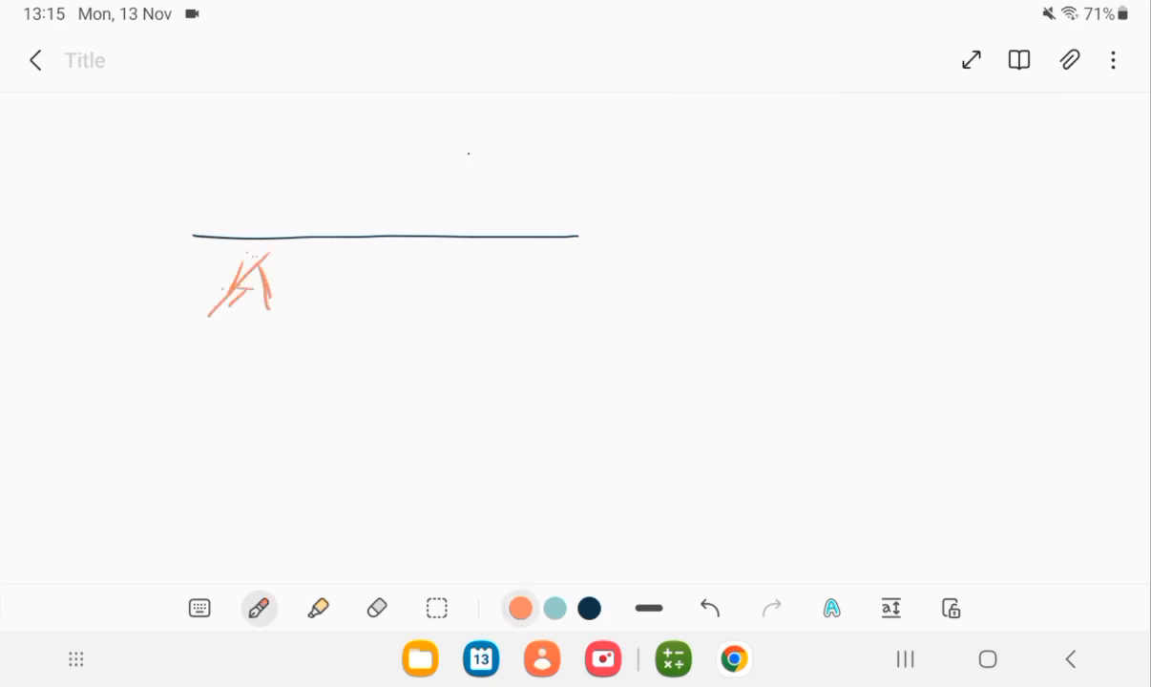
# Step: Label point B, draw an orange construction arc at A, and draw a new straight line below
pyautogui.moveTo(474, 316); pyautogui.dragTo(535, 267)
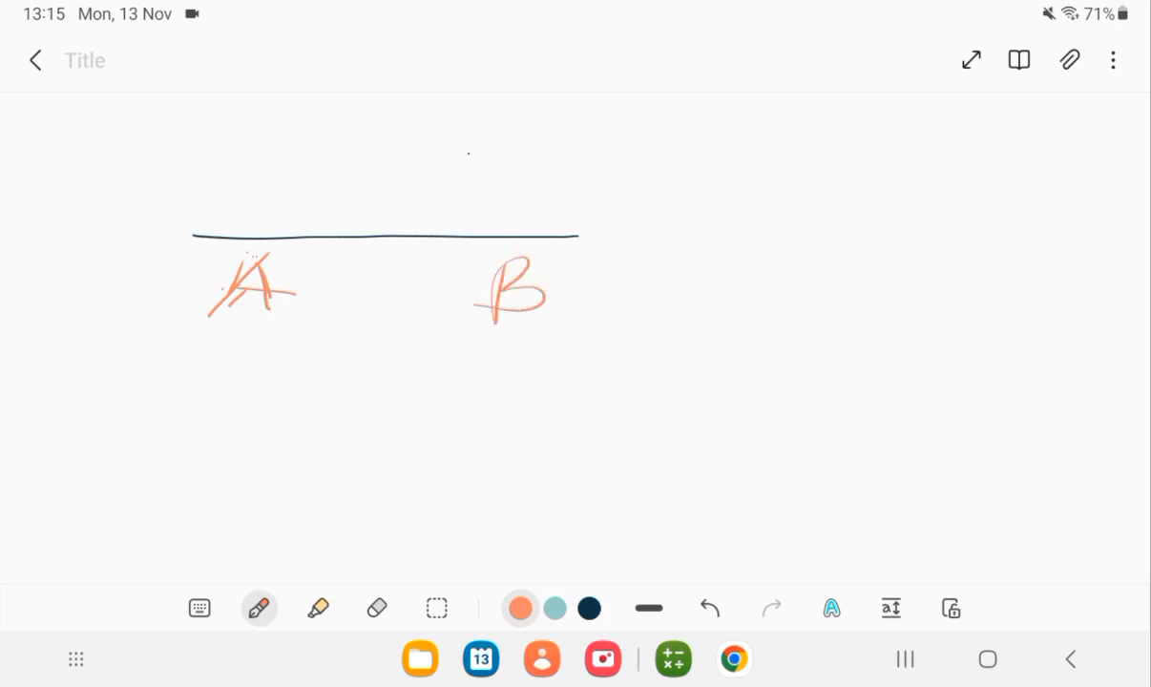
pyautogui.moveTo(267, 244); pyautogui.dragTo(283, 229)
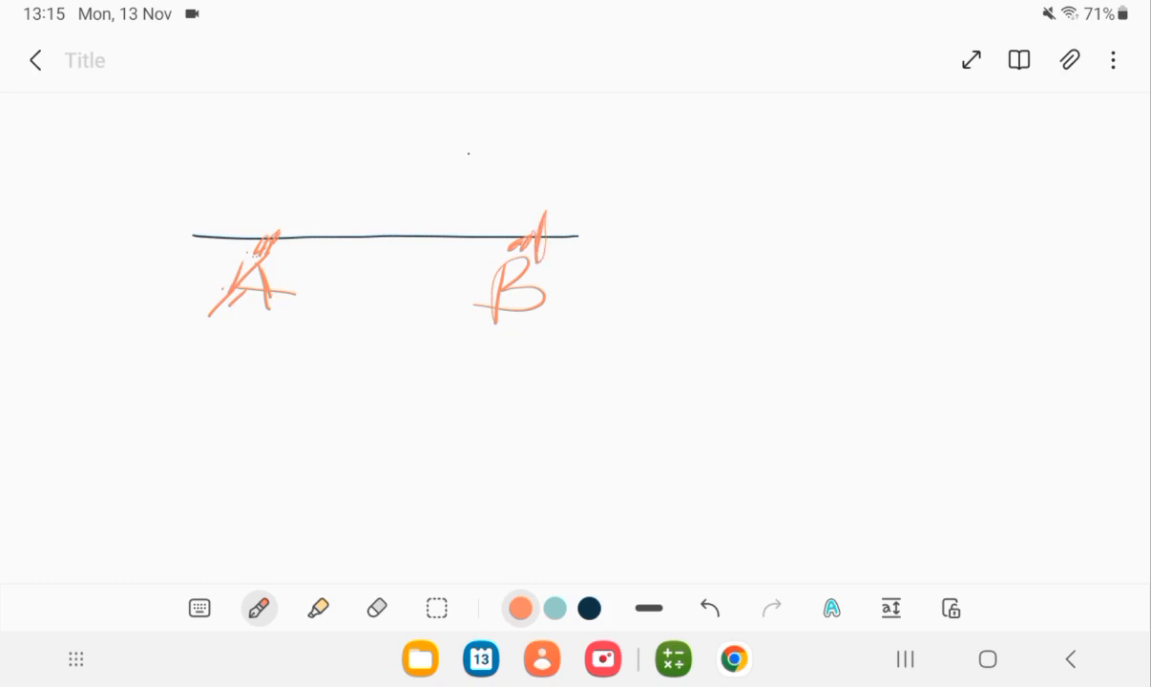
pyautogui.moveTo(276, 258); pyautogui.dragTo(285, 201)
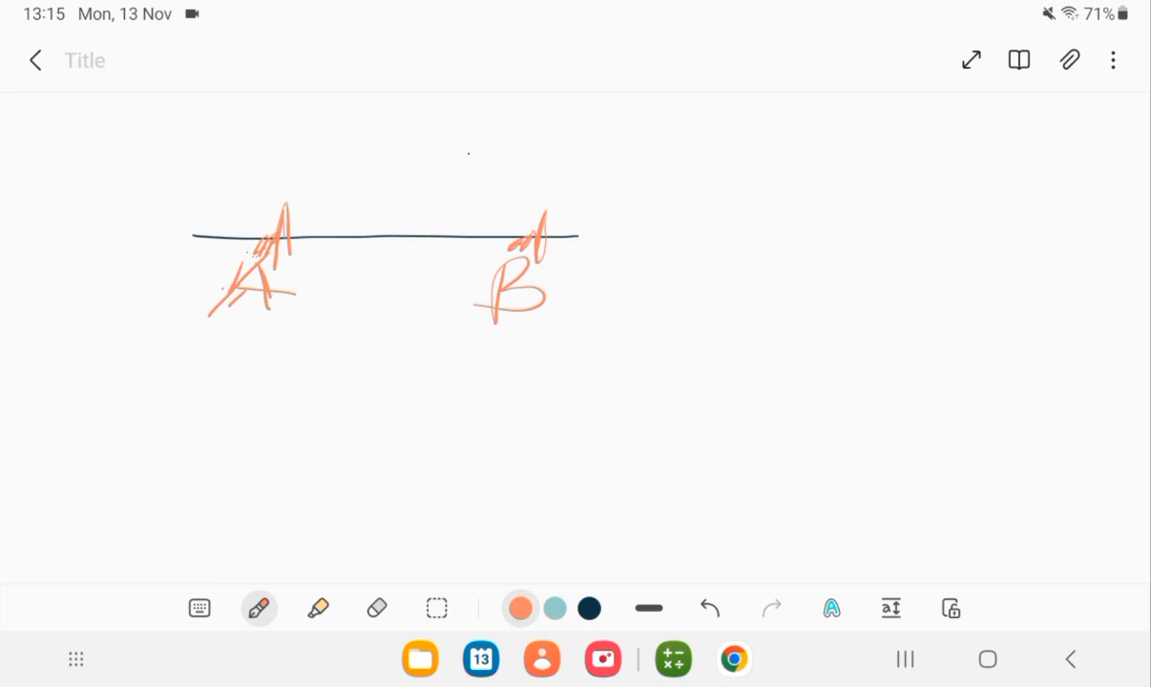
pyautogui.moveTo(222, 474); pyautogui.dragTo(653, 459)
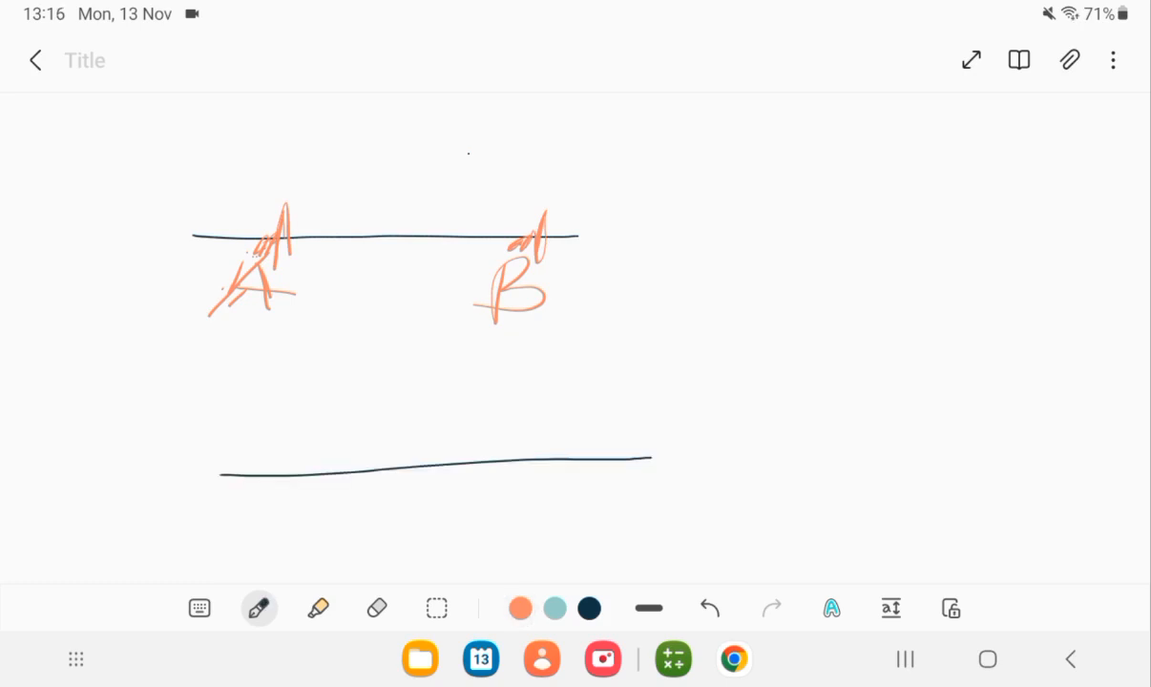
pyautogui.click(519, 607)
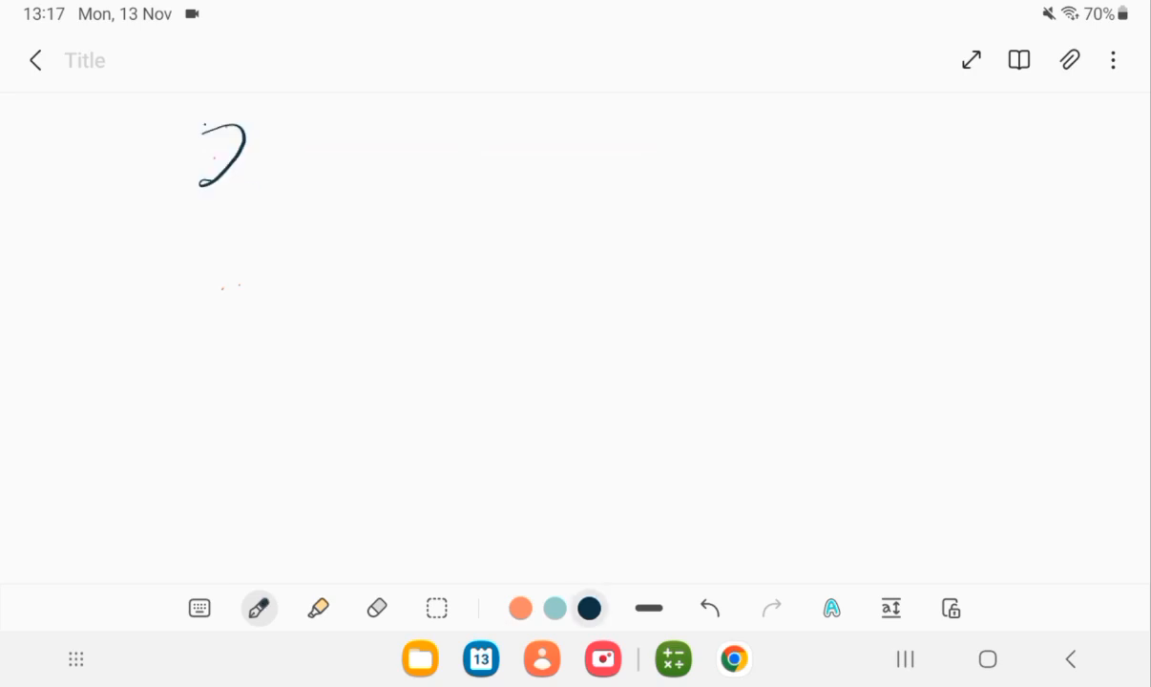
# Step: Write (2x+8y)/12, circle it, and split it into 2x/12 + 8y/12
pyautogui.moveTo(206, 187); pyautogui.dragTo(257, 183)
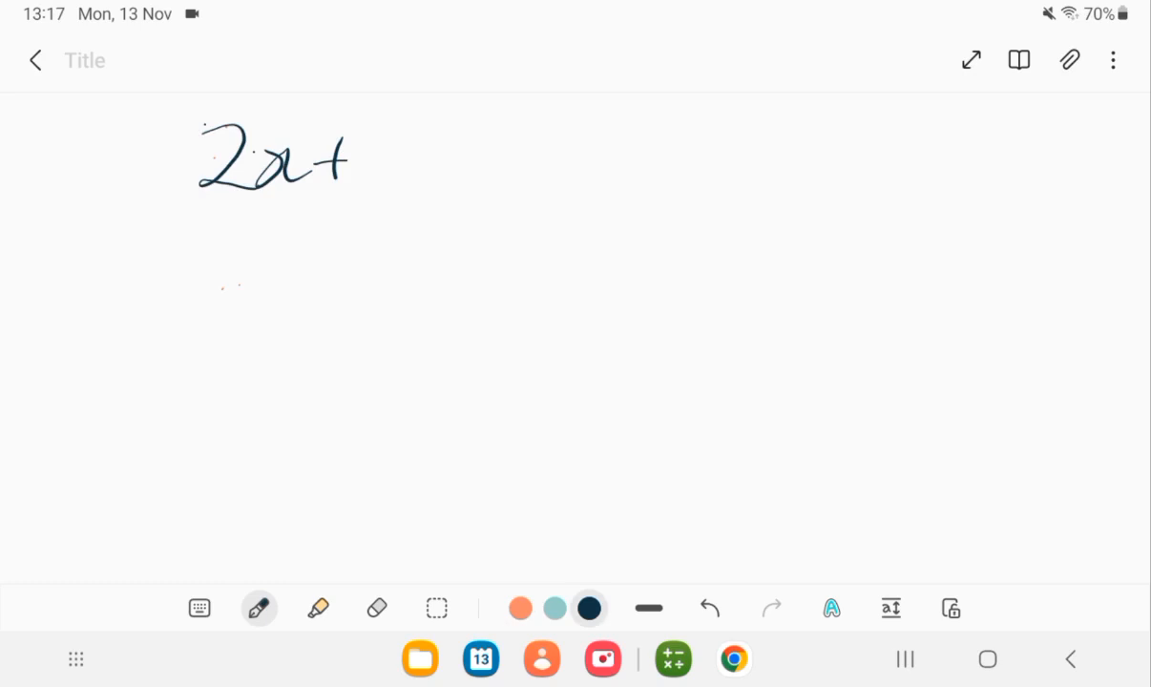
pyautogui.moveTo(411, 115); pyautogui.dragTo(378, 194)
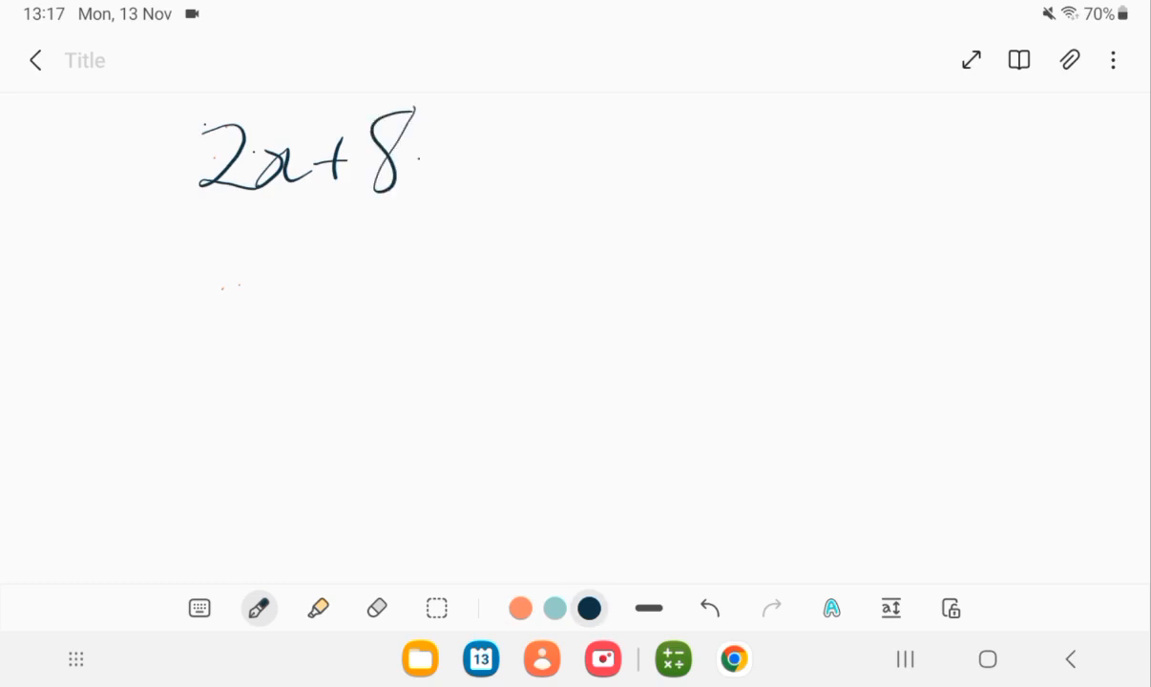
pyautogui.moveTo(424, 153); pyautogui.dragTo(429, 201)
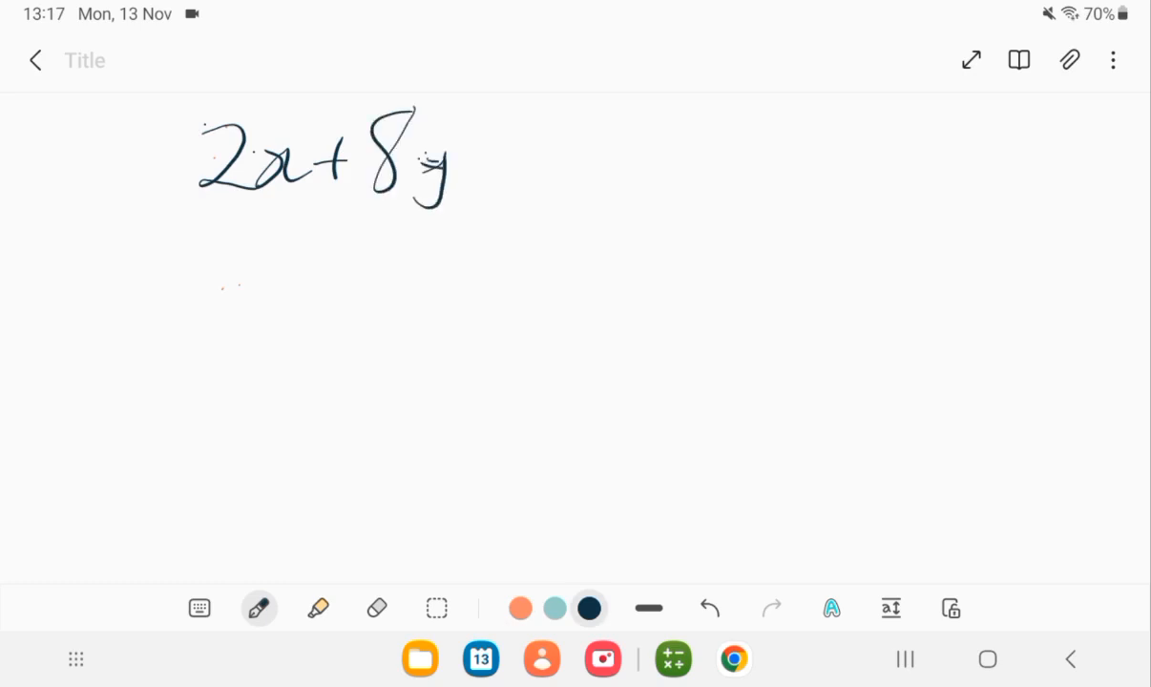
pyautogui.moveTo(176, 229); pyautogui.dragTo(477, 200)
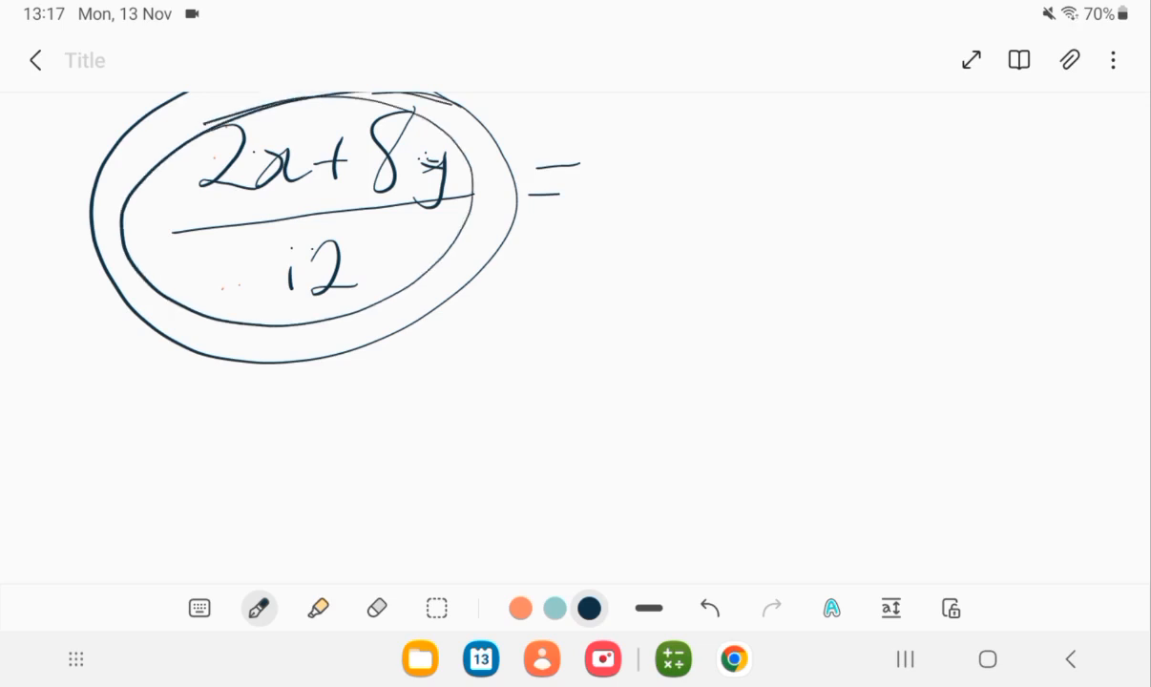
pyautogui.moveTo(608, 143); pyautogui.dragTo(687, 200)
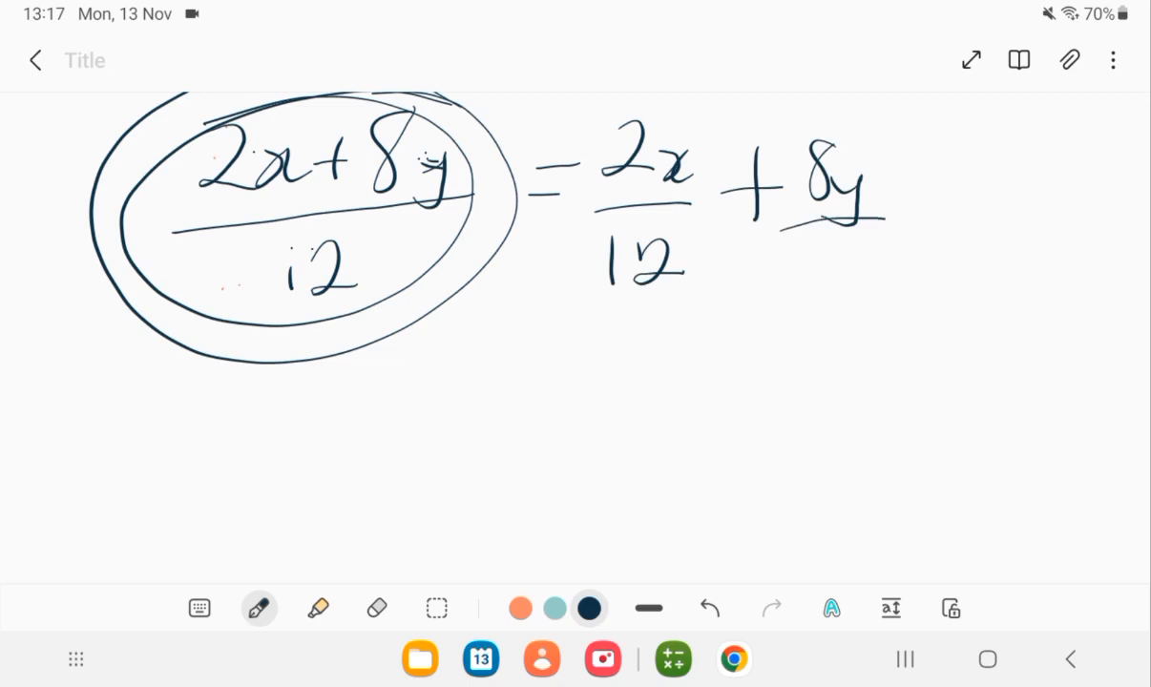
pyautogui.moveTo(802, 248); pyautogui.dragTo(897, 287)
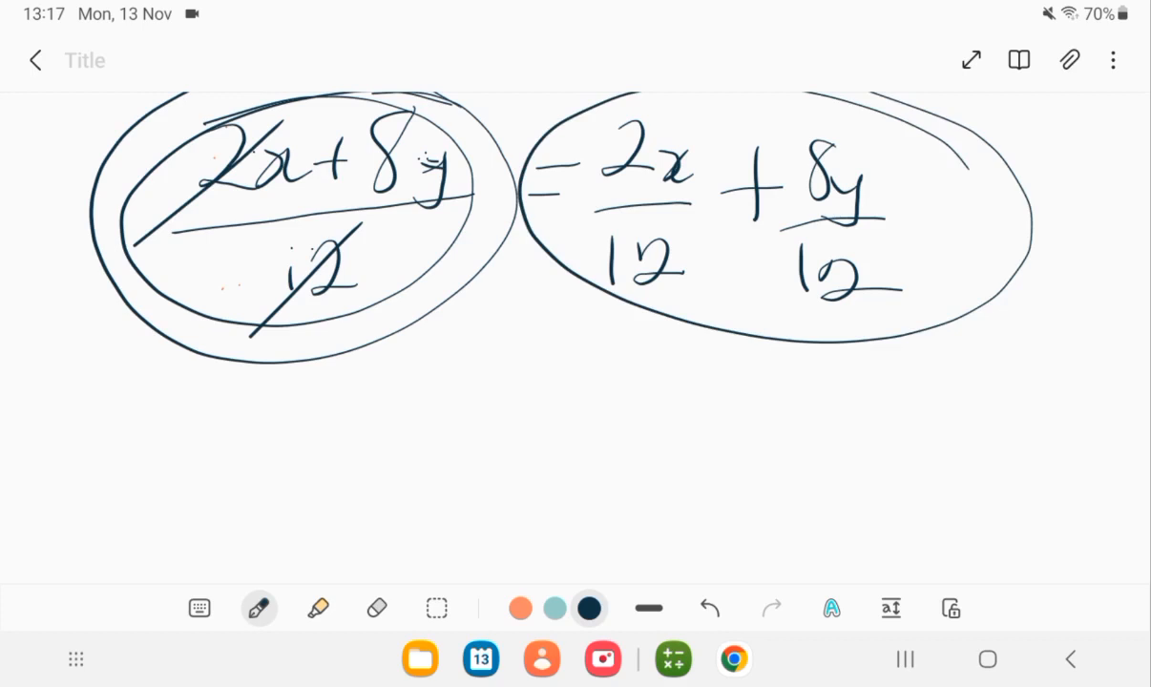
# Step: In orange, cancel the common factors in 2x/12 and 8y/12, writing the simplified 6
pyautogui.click(590, 608)
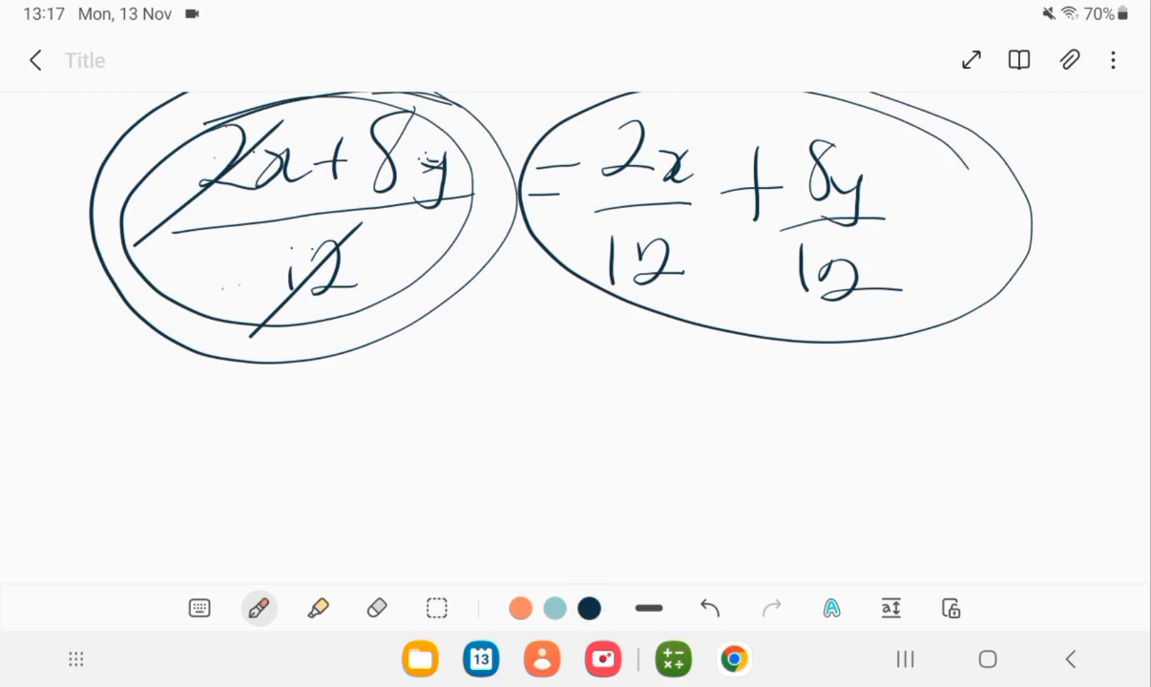
pyautogui.moveTo(573, 184); pyautogui.dragTo(704, 118)
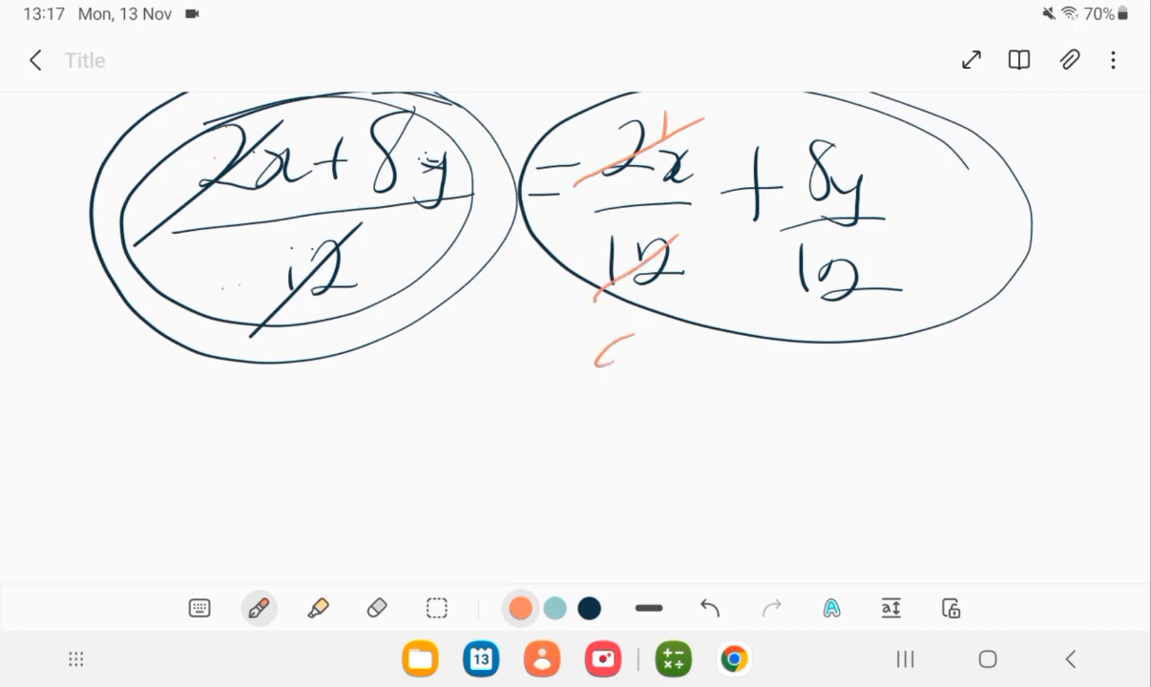
pyautogui.moveTo(763, 225); pyautogui.dragTo(916, 143)
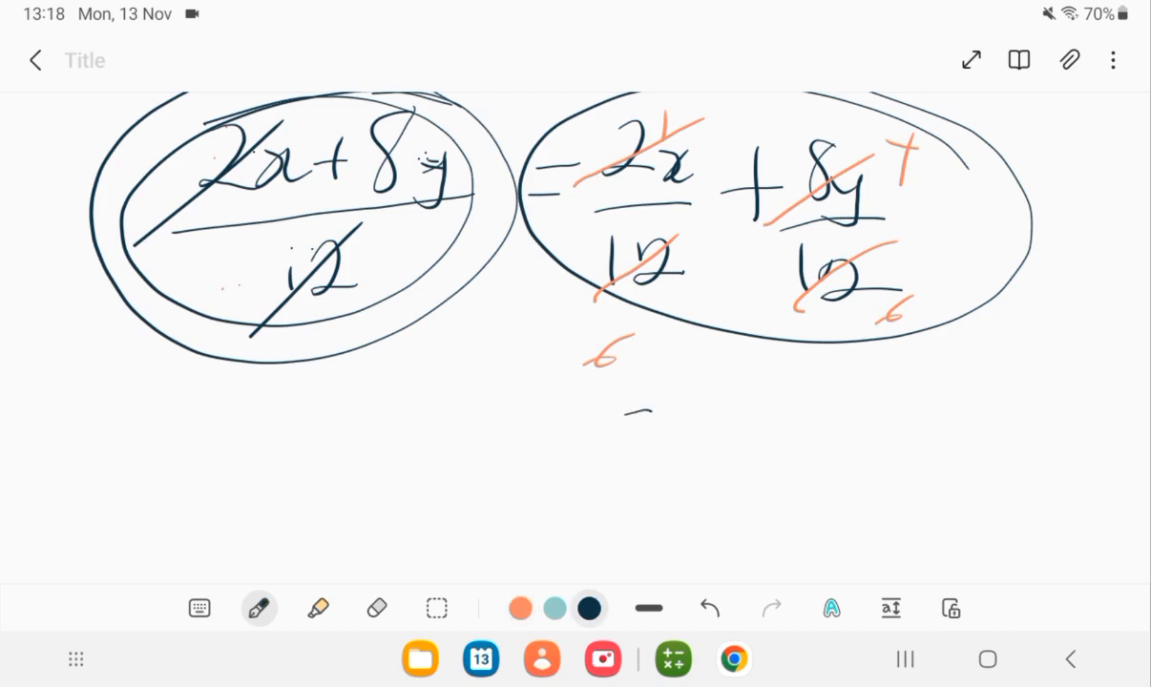
pyautogui.moveTo(640, 421); pyautogui.dragTo(668, 530)
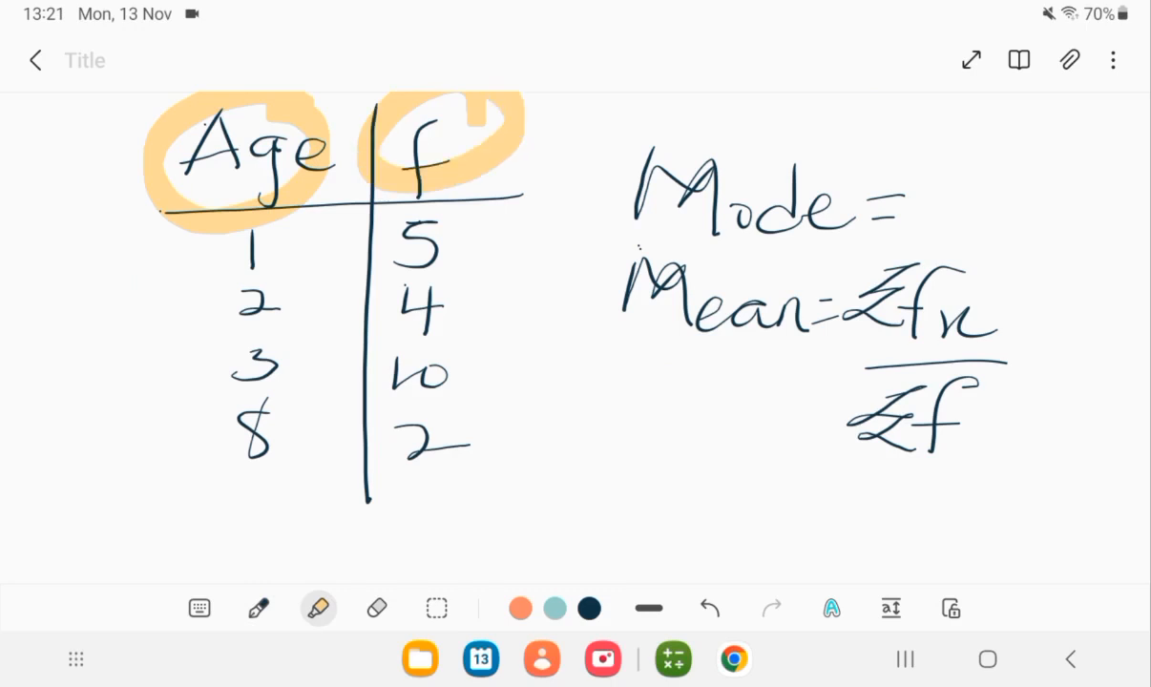
# Step: With the pen, circle the Age heading and circle and underline the word Mean
pyautogui.click(260, 607)
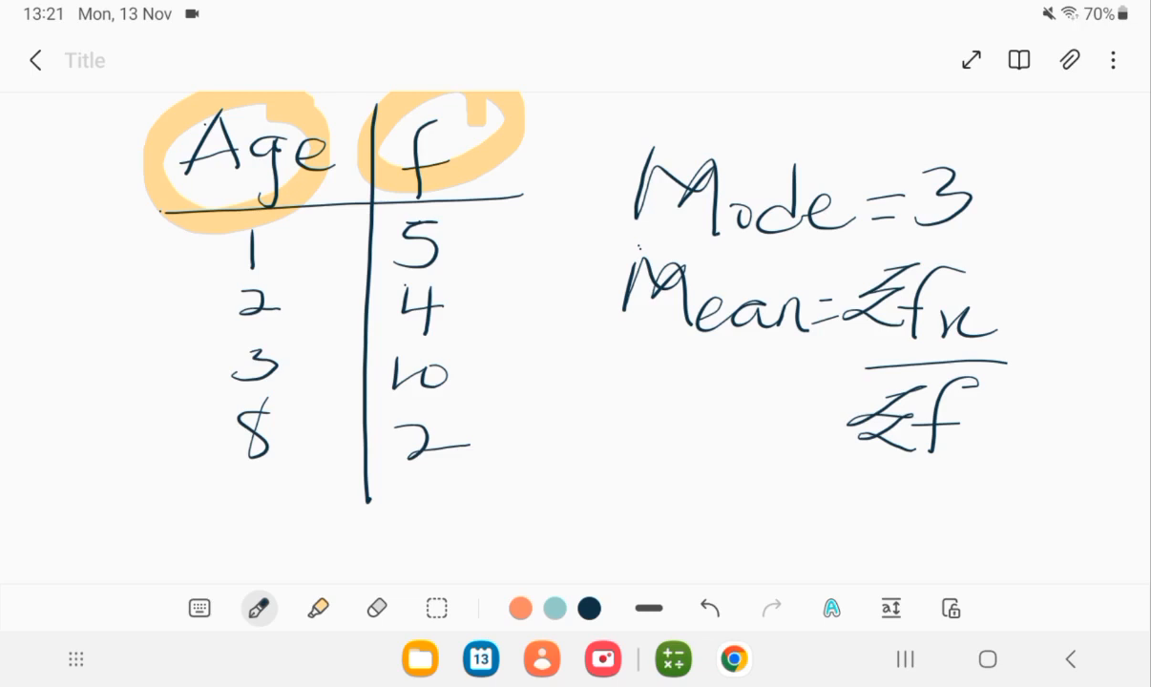
pyautogui.moveTo(621, 392); pyautogui.dragTo(790, 362)
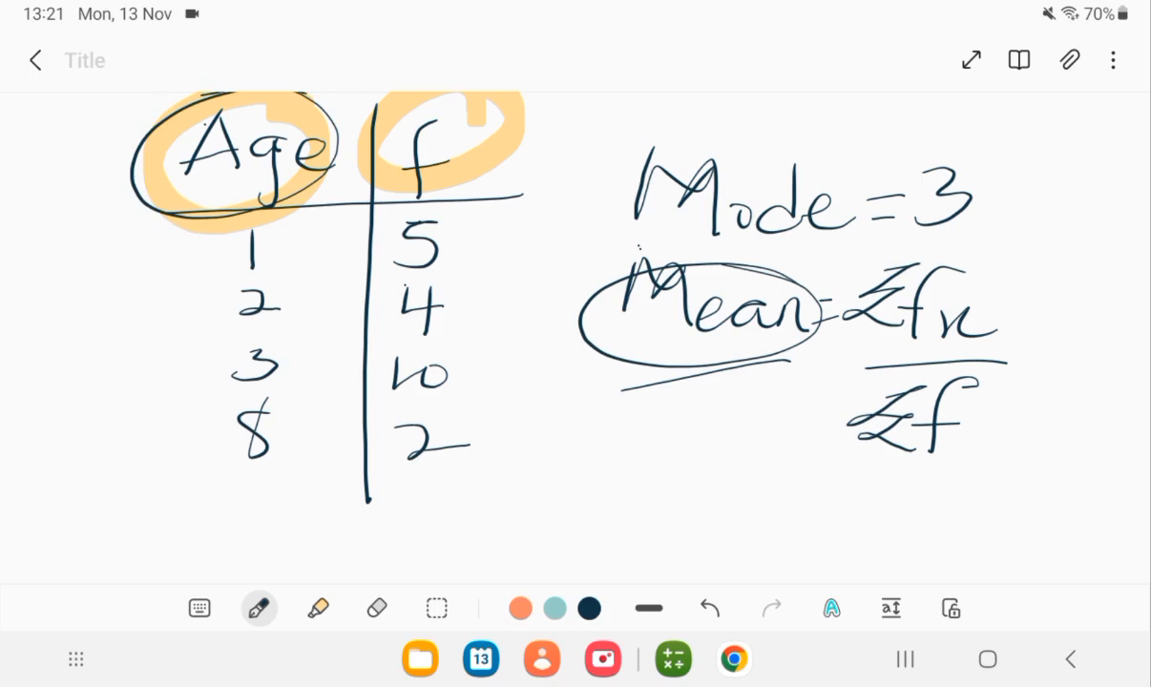
pyautogui.moveTo(153, 210); pyautogui.dragTo(487, 506)
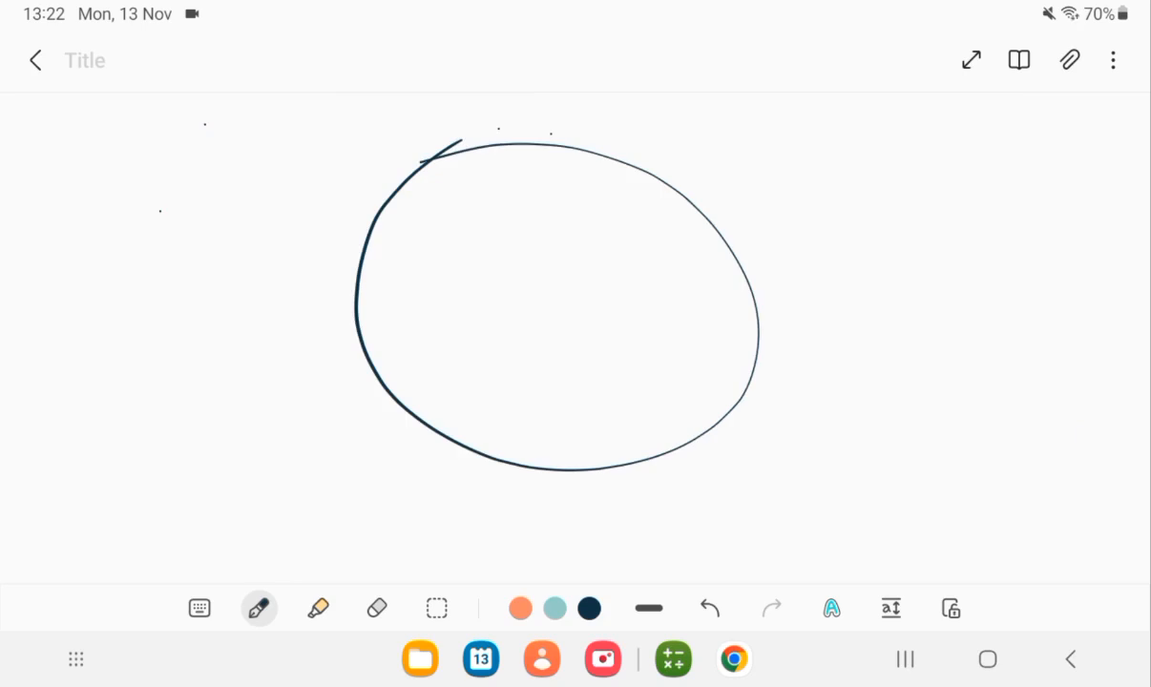
# Step: Draw the circle's 5cm radius, a straight line beside it, and mark the radius length on it
pyautogui.moveTo(388, 324); pyautogui.dragTo(421, 310)
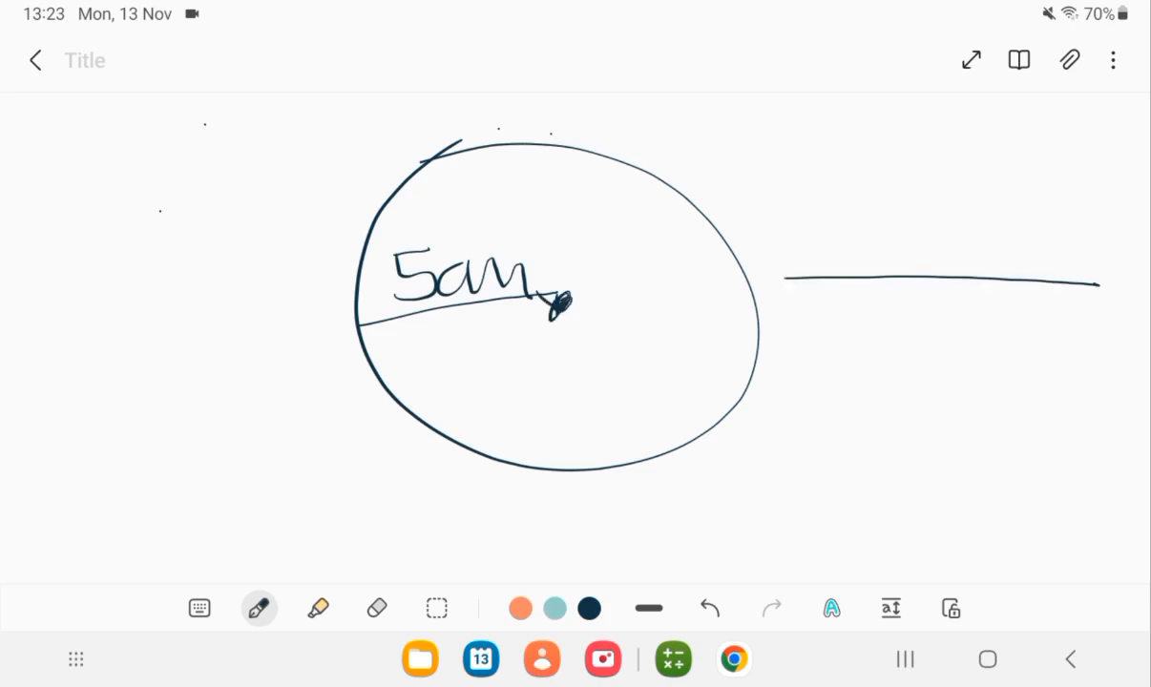
pyautogui.moveTo(799, 296); pyautogui.dragTo(799, 382)
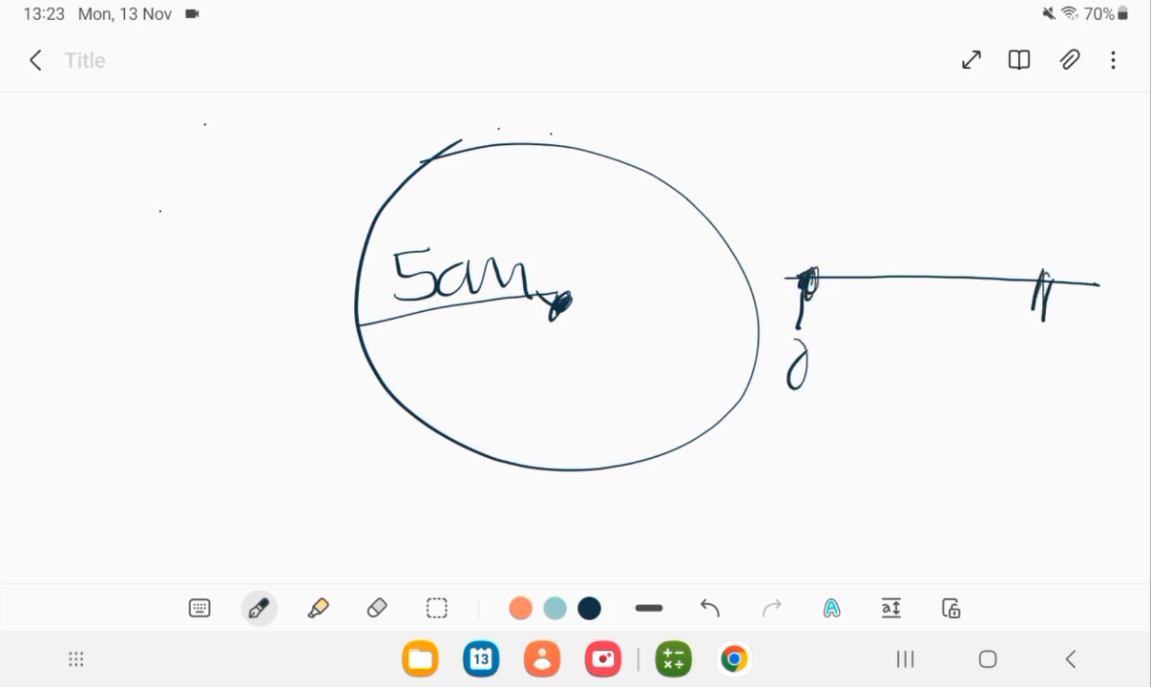
pyautogui.moveTo(1027, 344); pyautogui.dragTo(1070, 392)
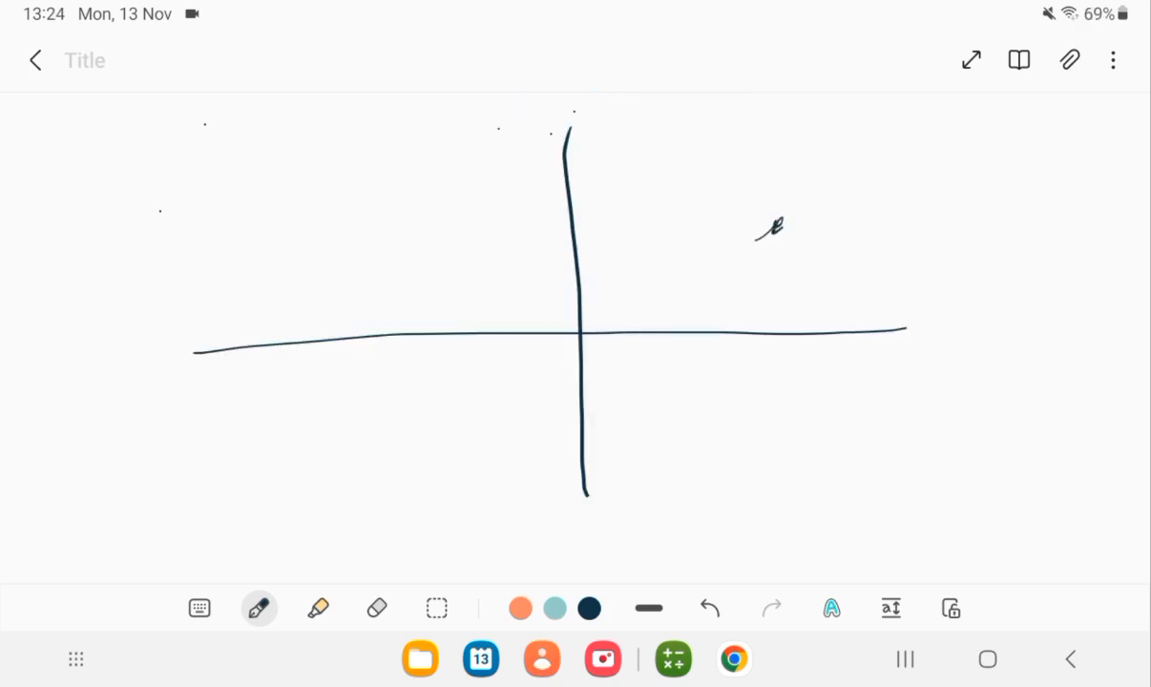
# Step: Begin the first curved stroke of a bracketed label beside the crossed axes
pyautogui.moveTo(841, 176); pyautogui.dragTo(812, 252)
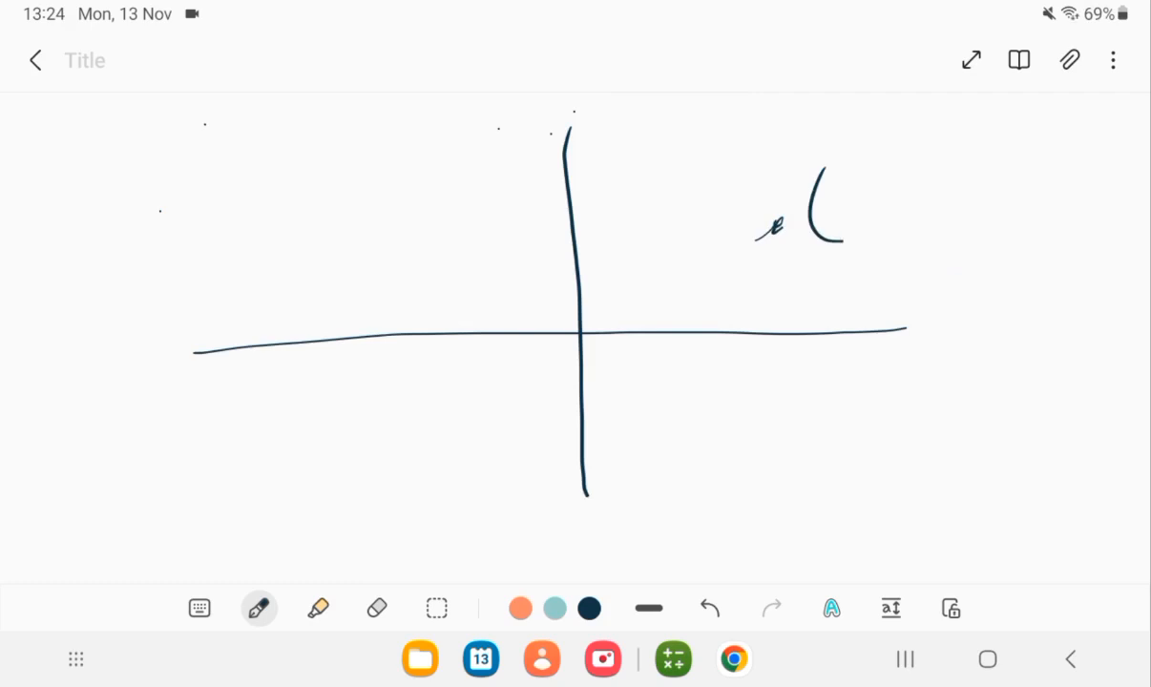